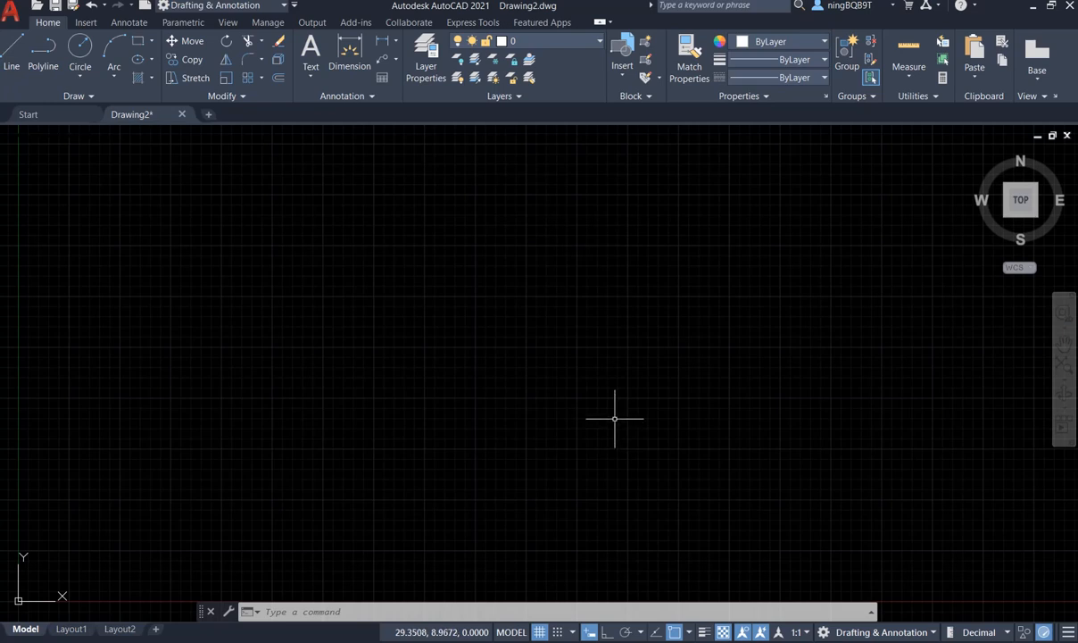
pyautogui.moveTo(618, 336)
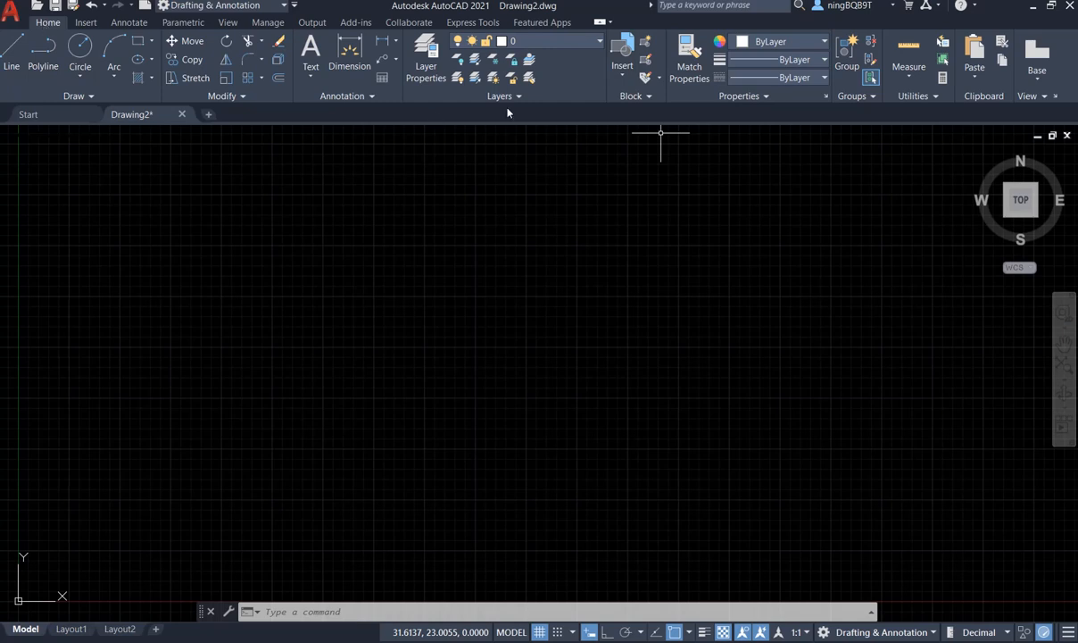
# Draw a rectangle by picking two opposite corners in the middle of the drawing
pyautogui.click(86, 21)
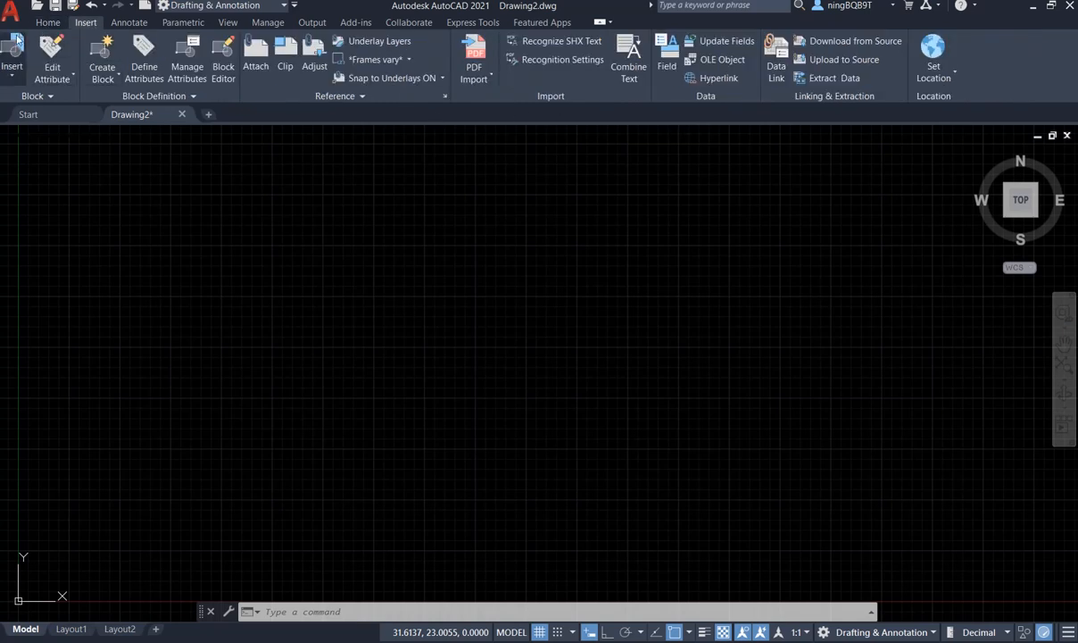
pyautogui.moveTo(128, 21)
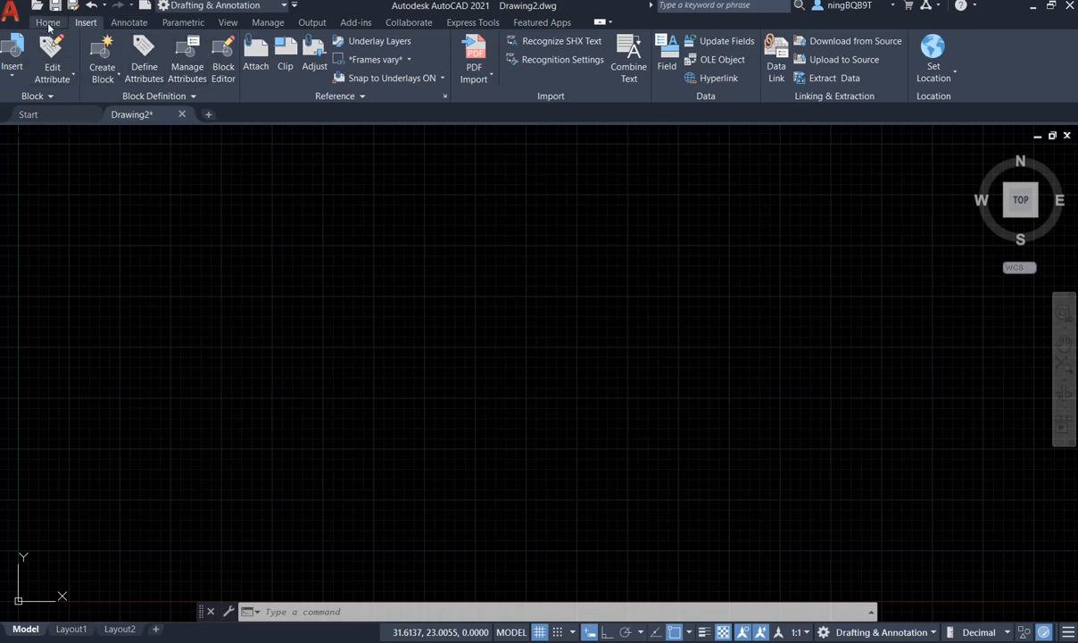
pyautogui.click(48, 21)
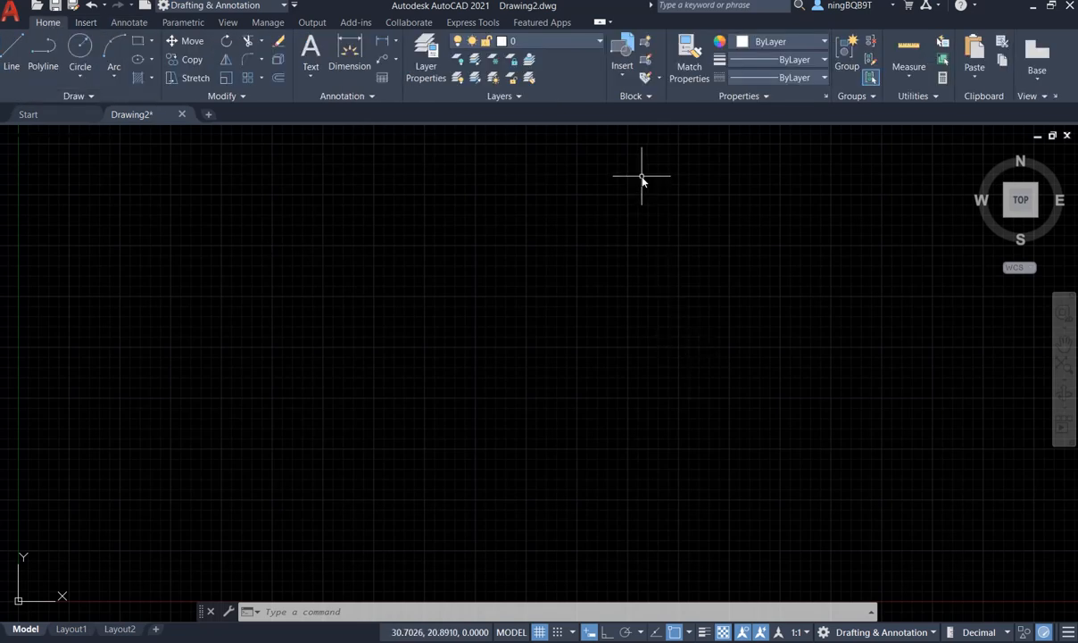
pyautogui.moveTo(621, 195)
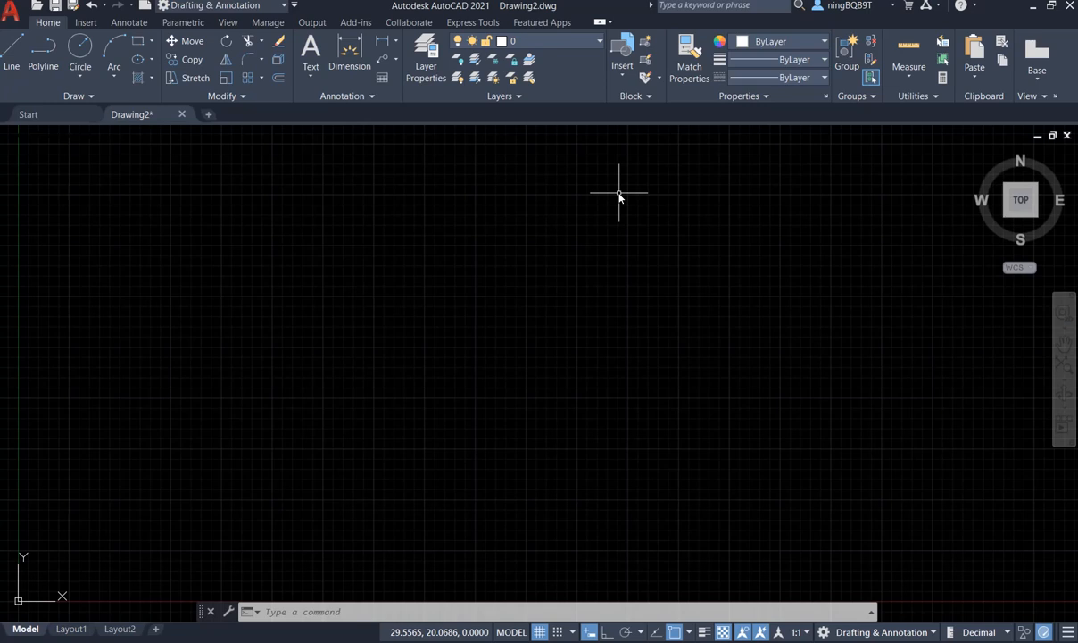
pyautogui.moveTo(253, 230)
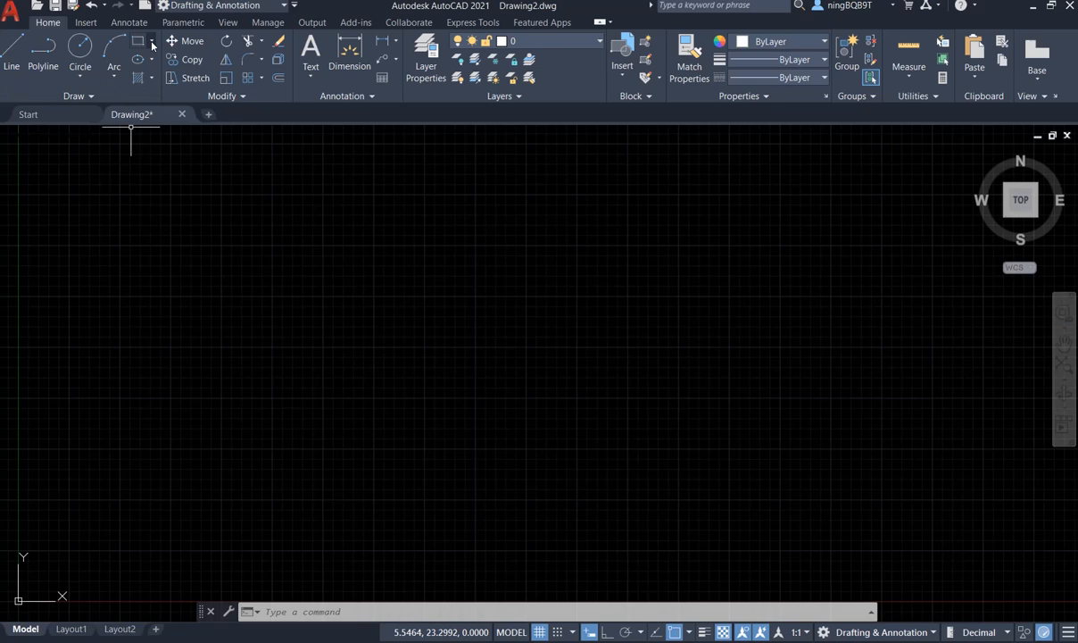
pyautogui.click(151, 42)
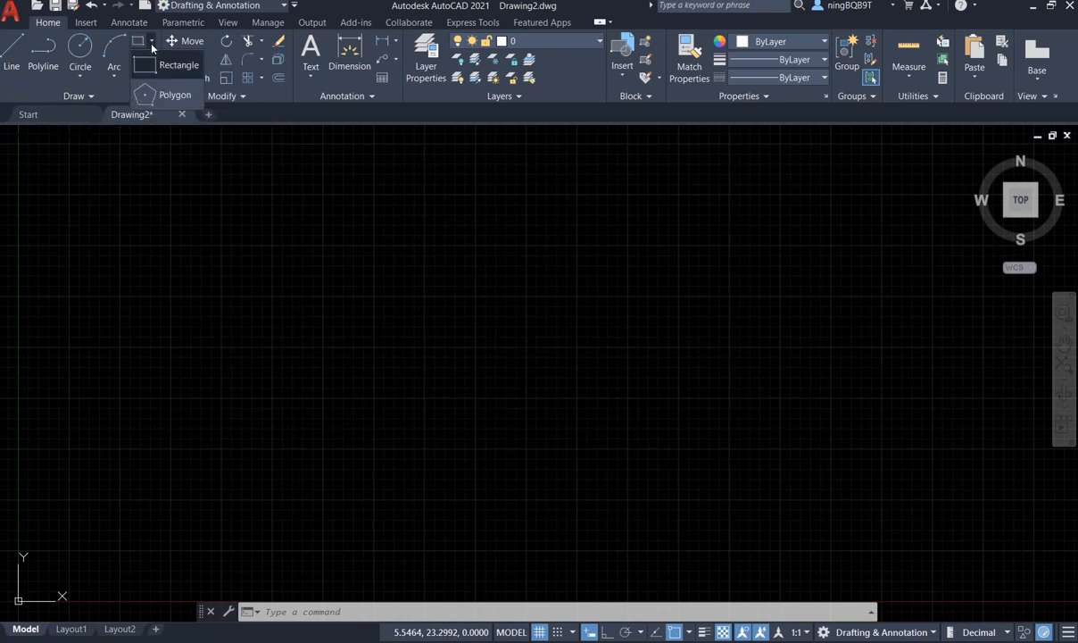
pyautogui.click(178, 64)
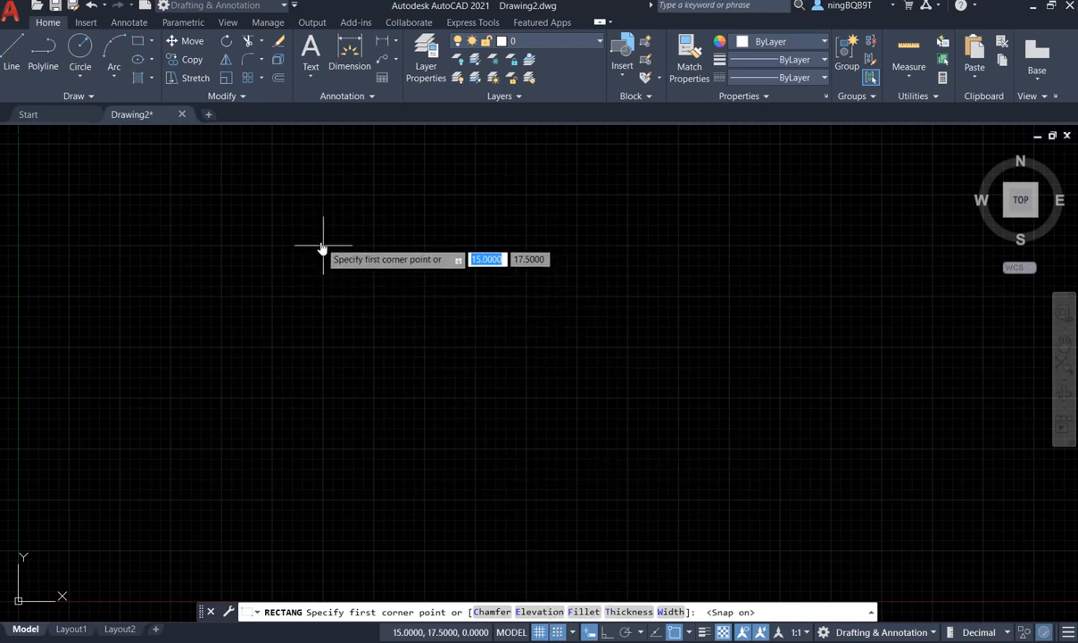
pyautogui.click(323, 247)
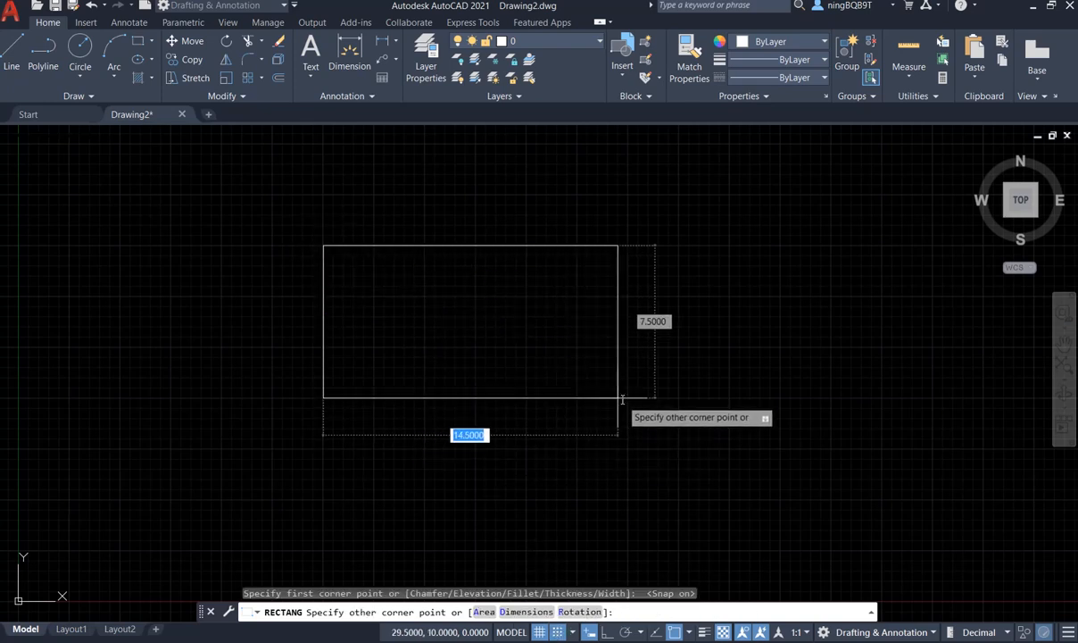
pyautogui.click(628, 395)
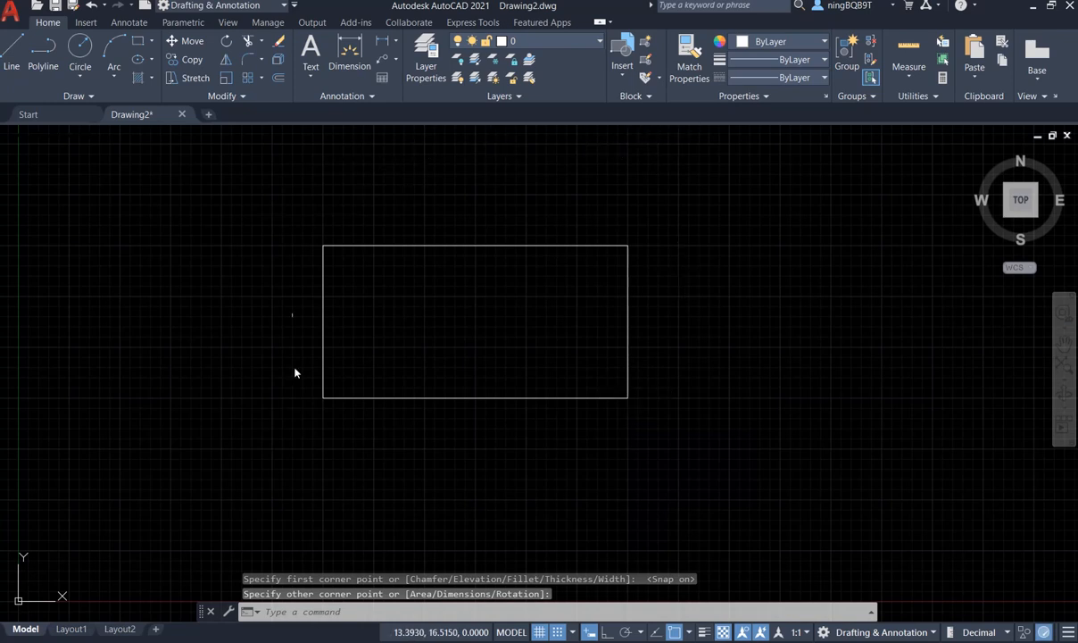
pyautogui.moveTo(454, 236)
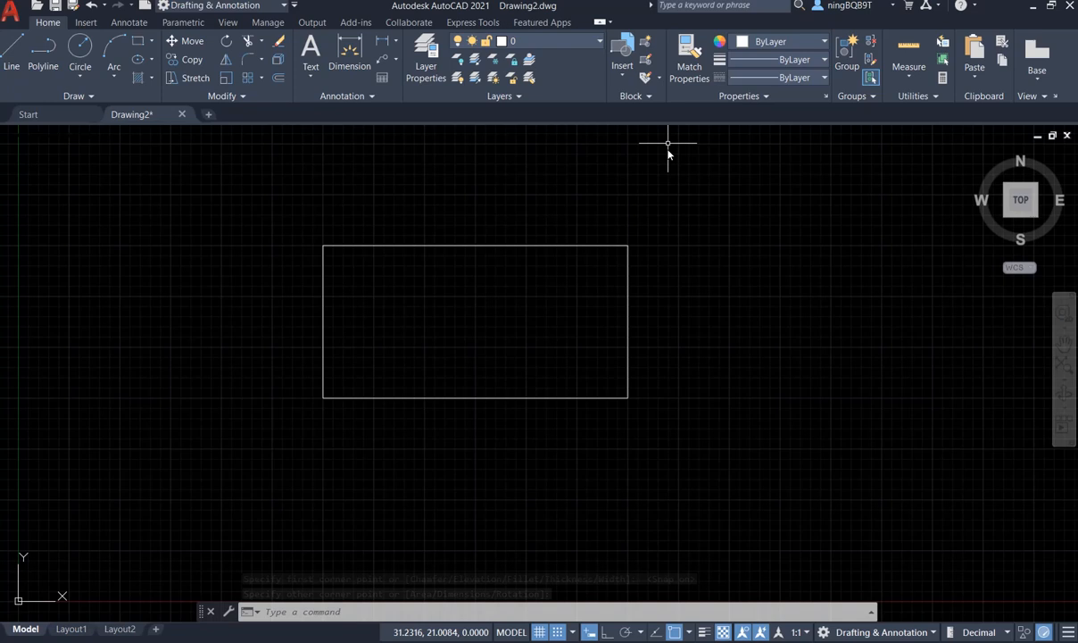
pyautogui.moveTo(646, 45)
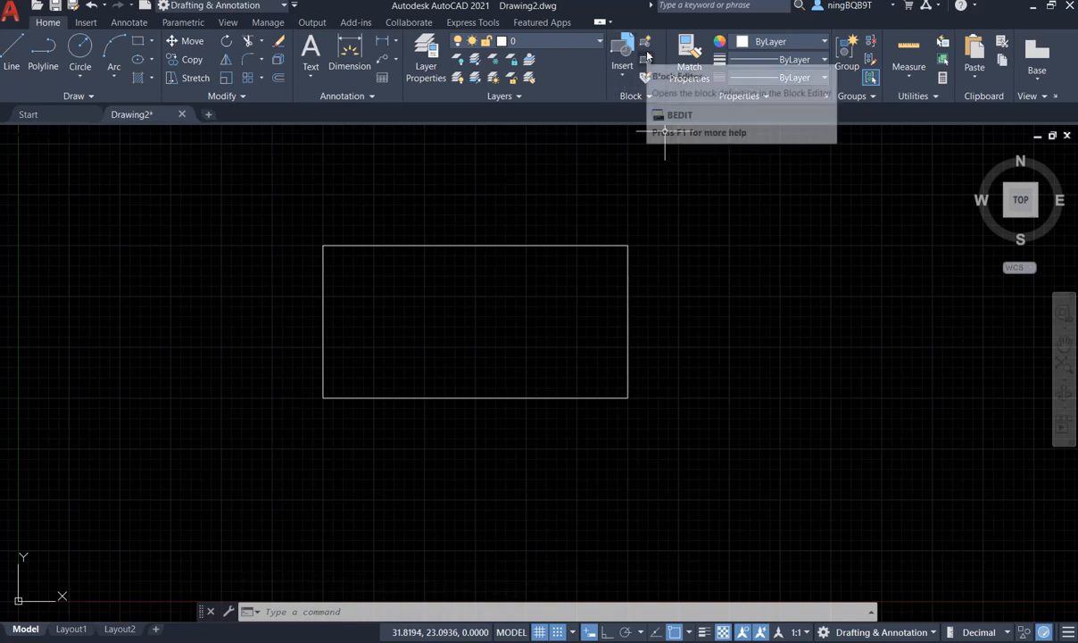
pyautogui.moveTo(645, 43)
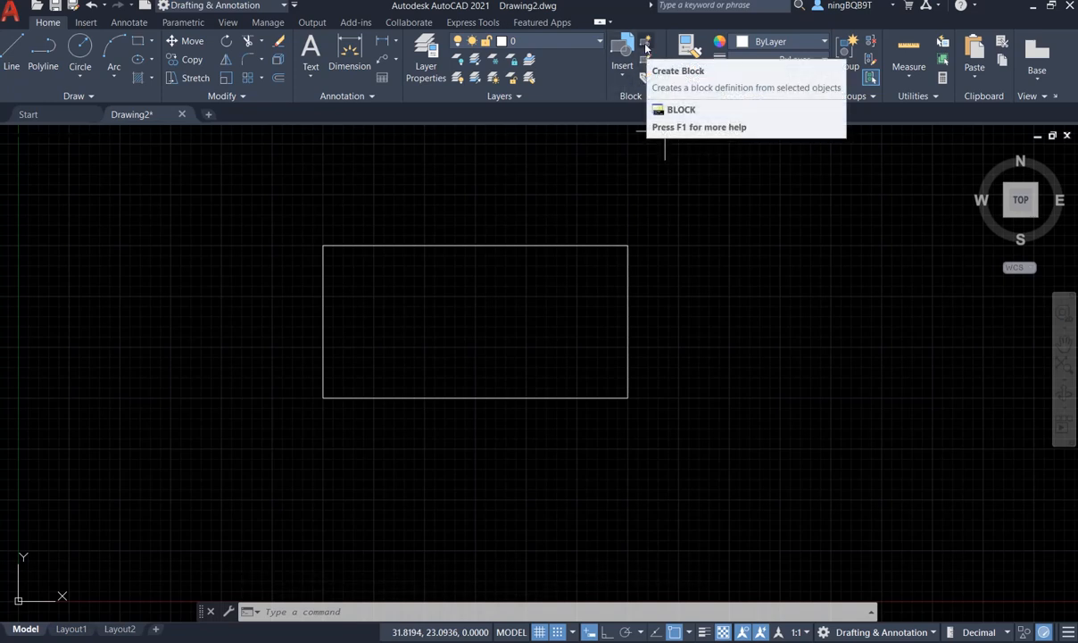
# Create block 'Rect' from the rectangle with its lower-left corner as base point
pyautogui.click(646, 42)
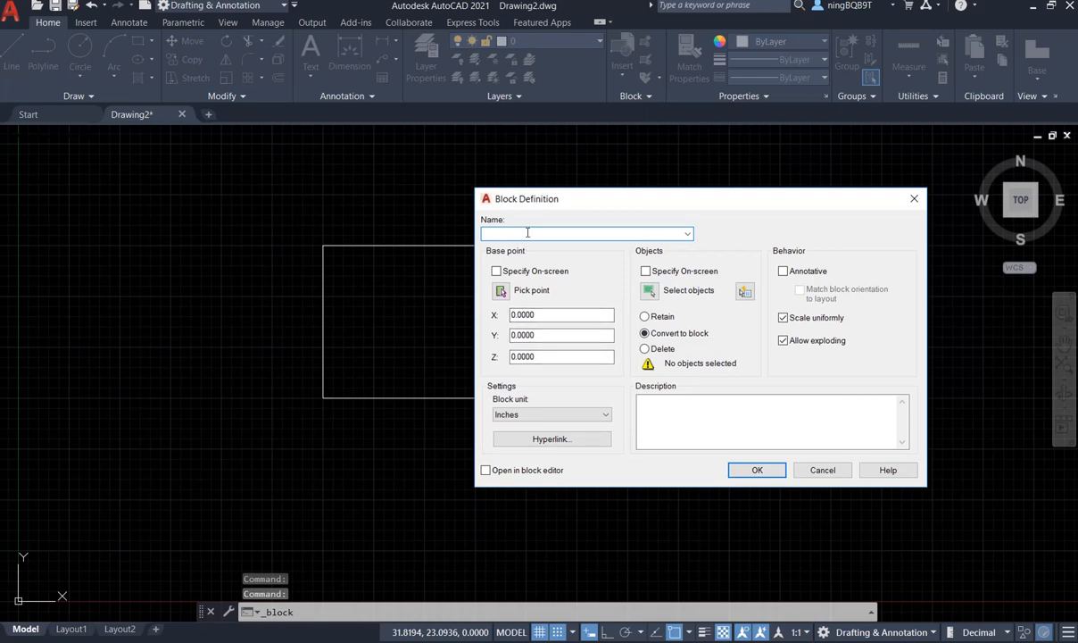
pyautogui.moveTo(532, 234)
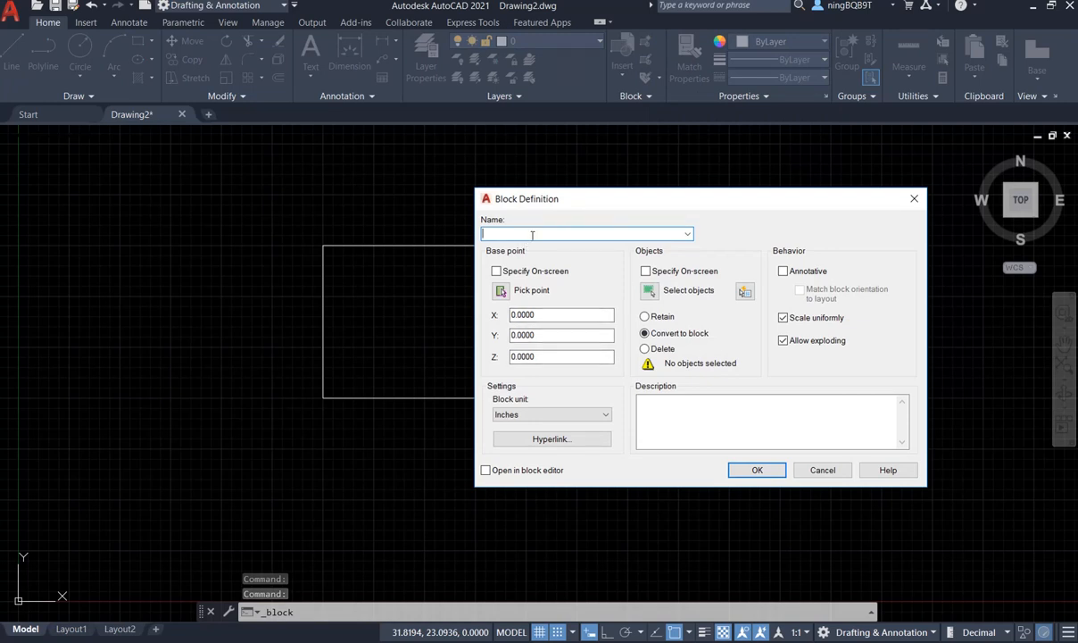
pyautogui.write('Re')
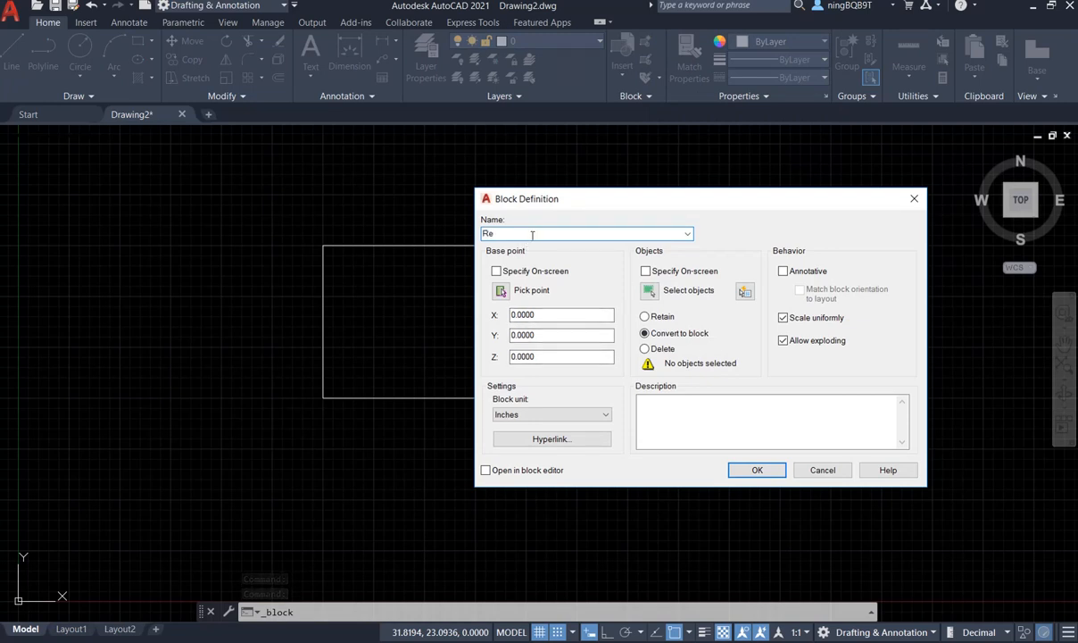
pyautogui.write('ct')
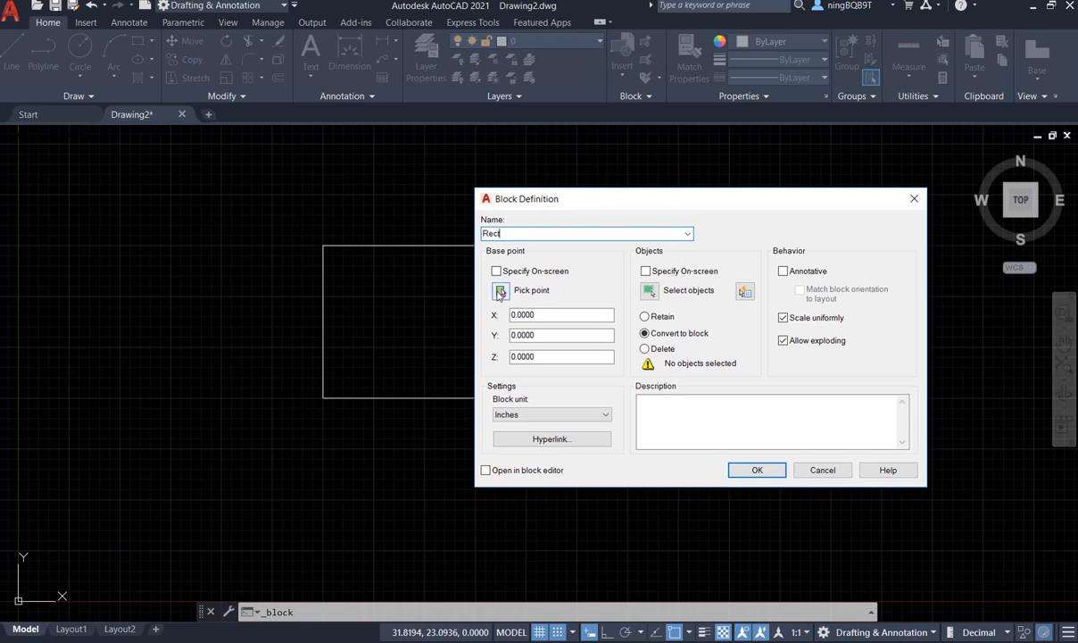
pyautogui.moveTo(500, 289)
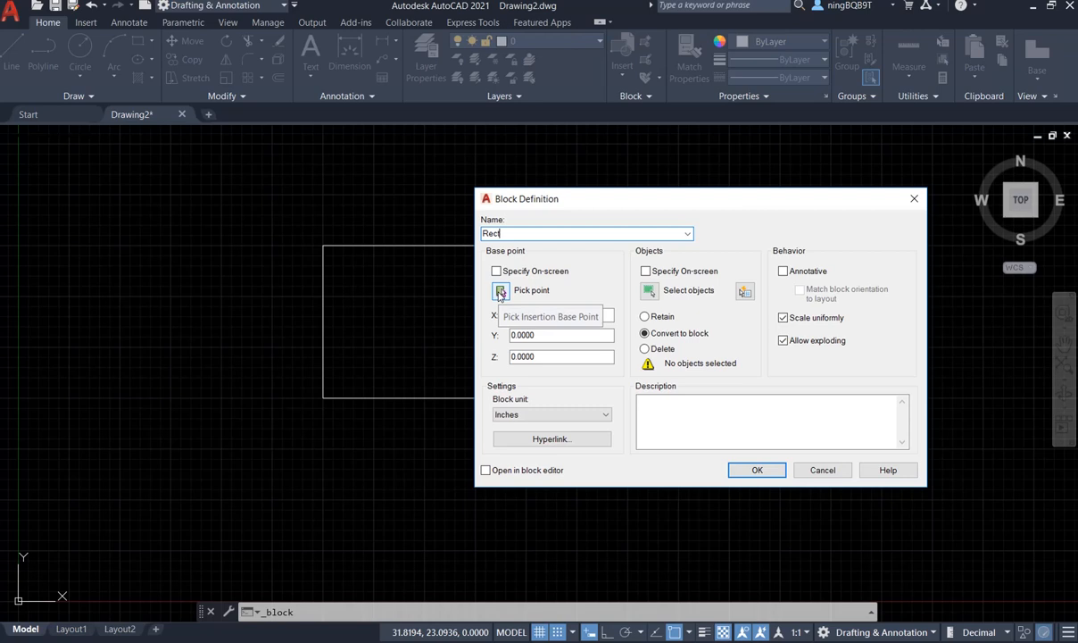
pyautogui.click(500, 291)
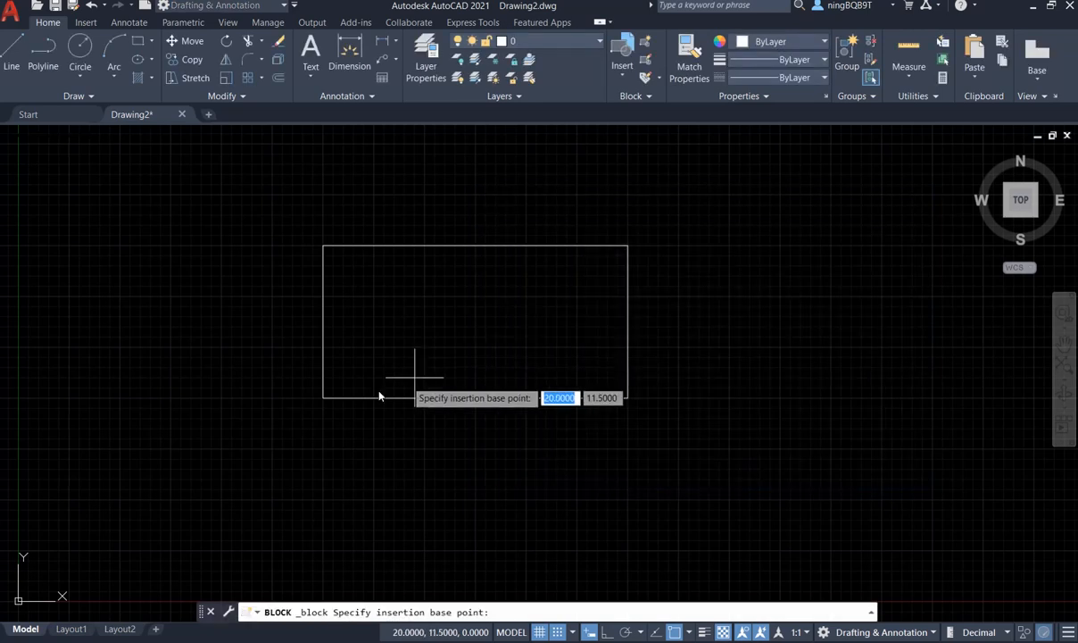
pyautogui.moveTo(325, 398)
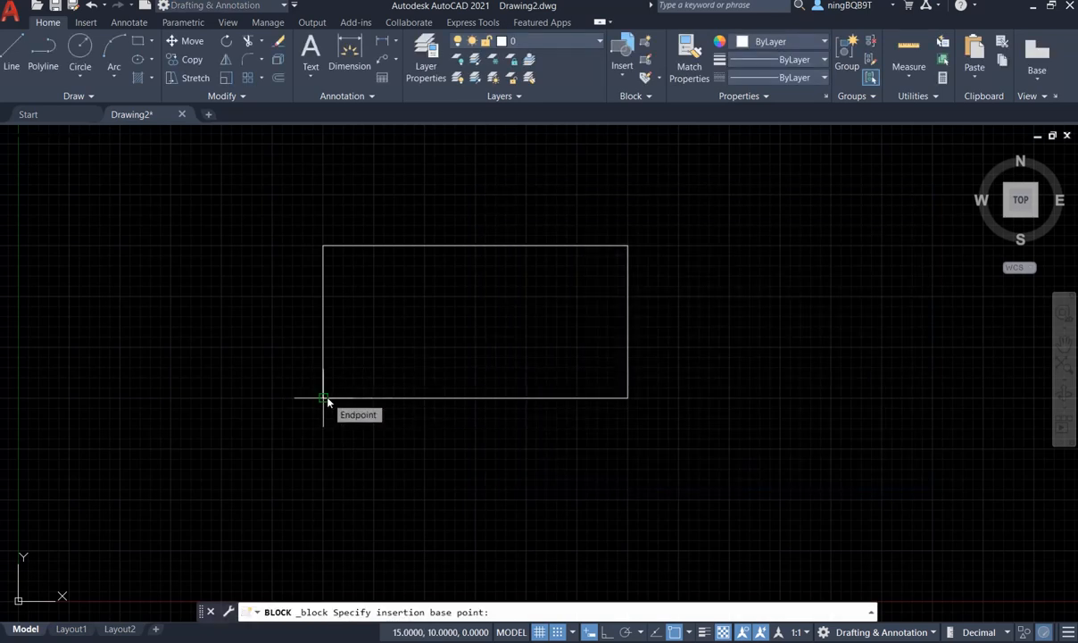
pyautogui.click(323, 396)
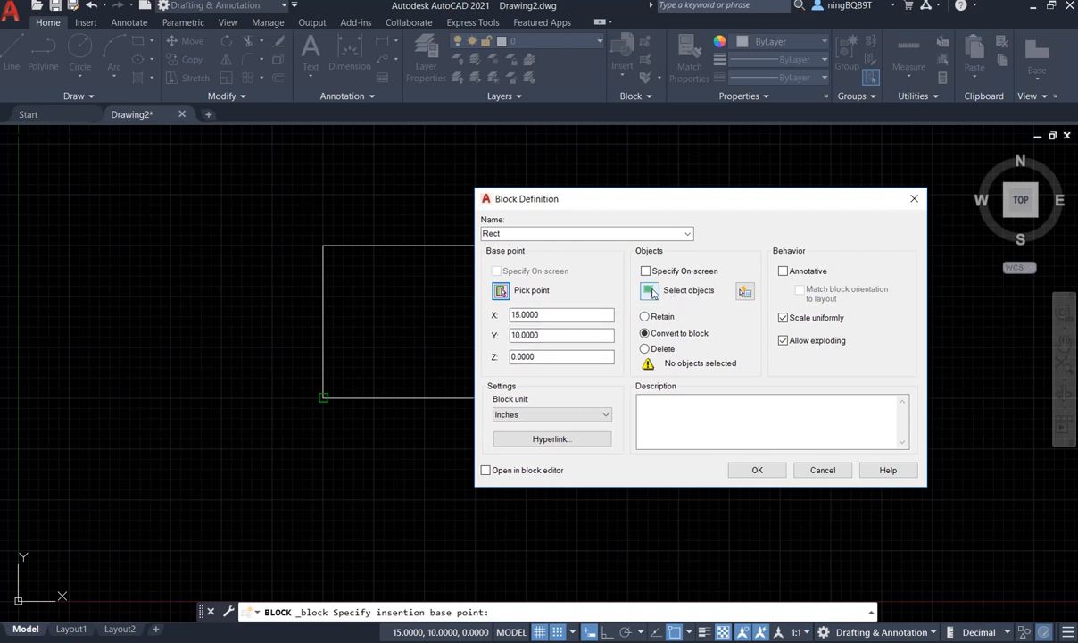
pyautogui.moveTo(650, 289)
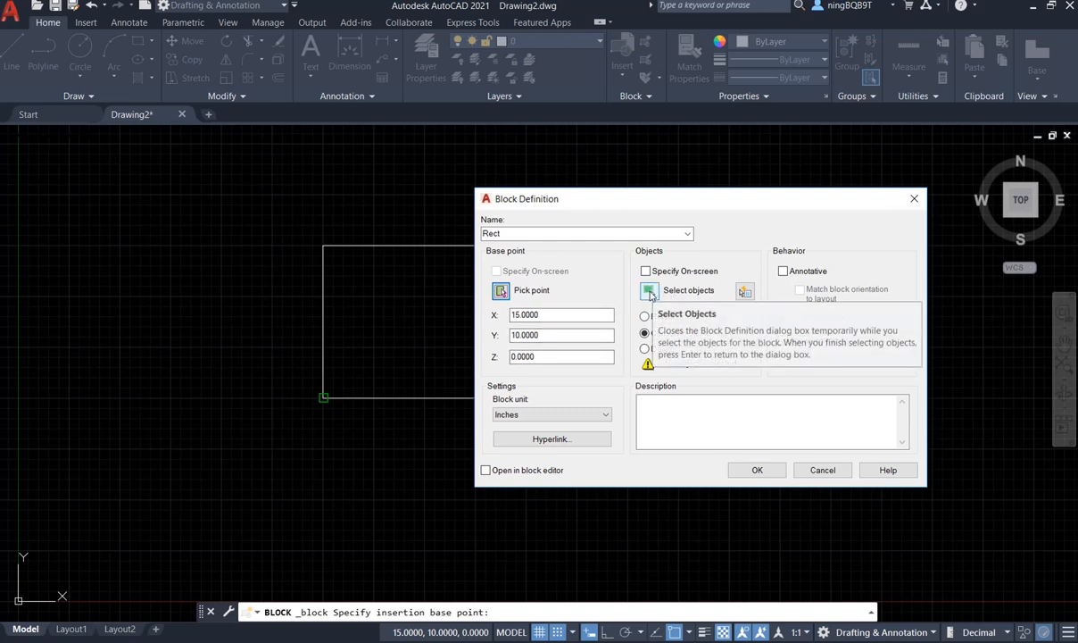
pyautogui.click(649, 289)
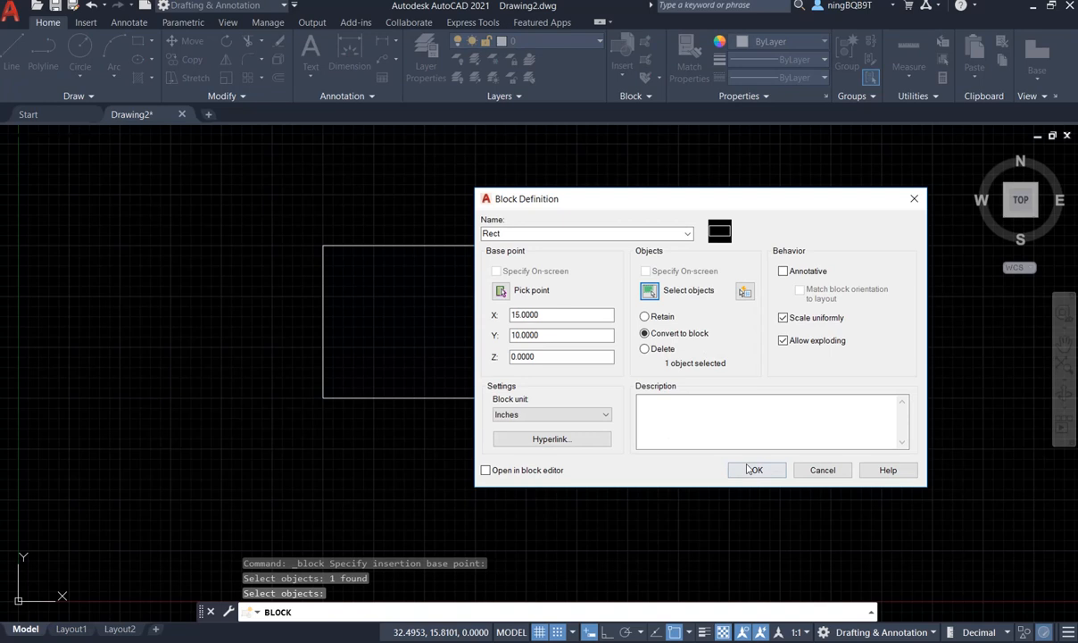
pyautogui.click(755, 469)
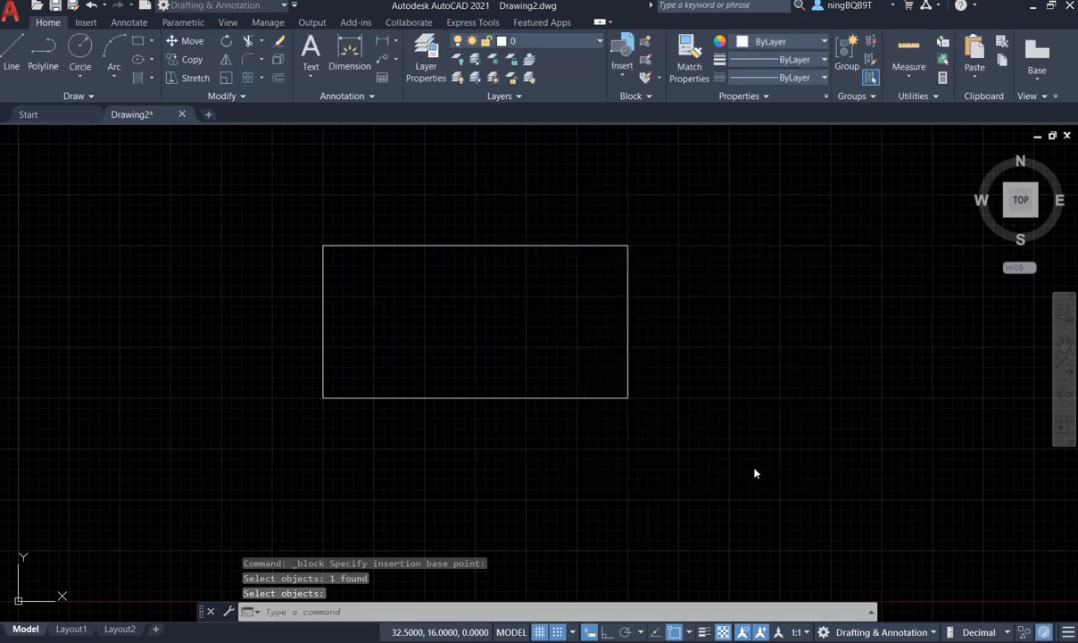
pyautogui.moveTo(700, 332)
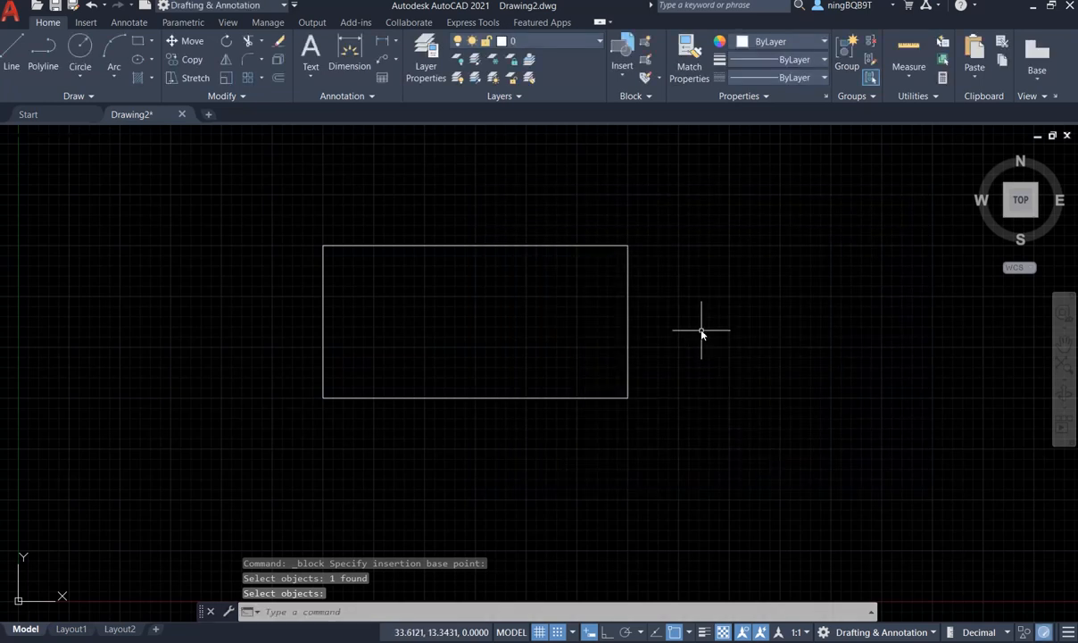
pyautogui.moveTo(641, 132)
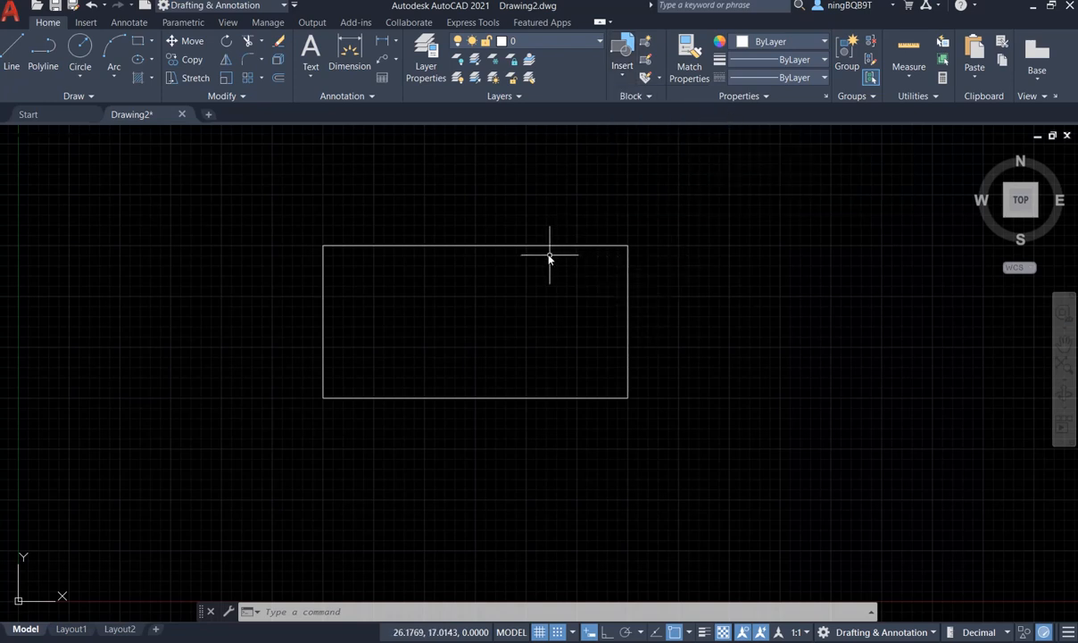
pyautogui.moveTo(557, 248)
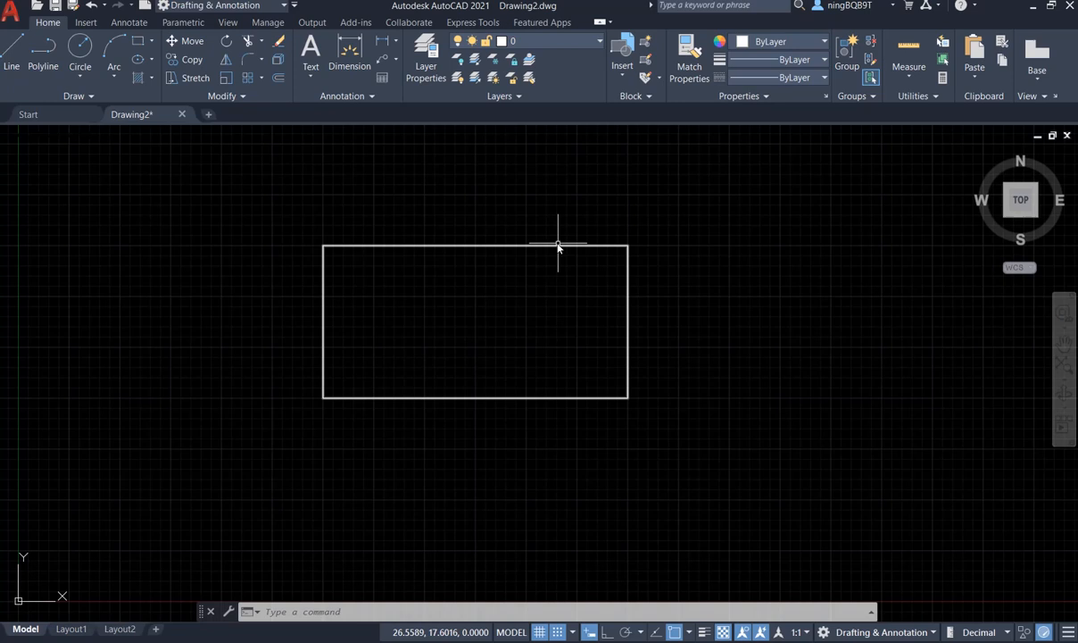
pyautogui.moveTo(534, 277)
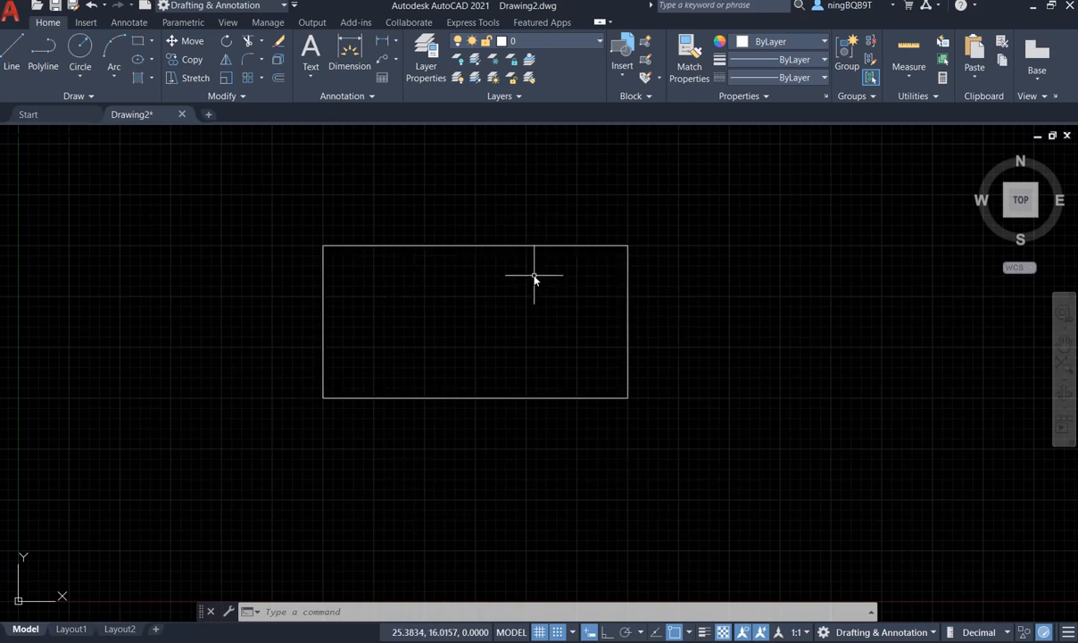
pyautogui.moveTo(514, 267)
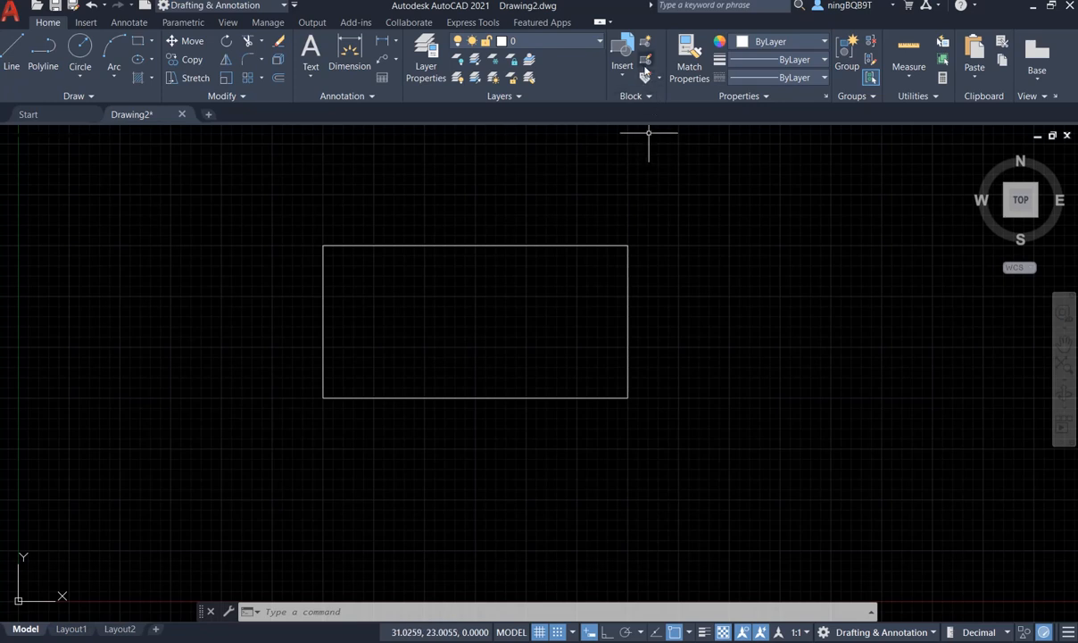
pyautogui.moveTo(646, 57)
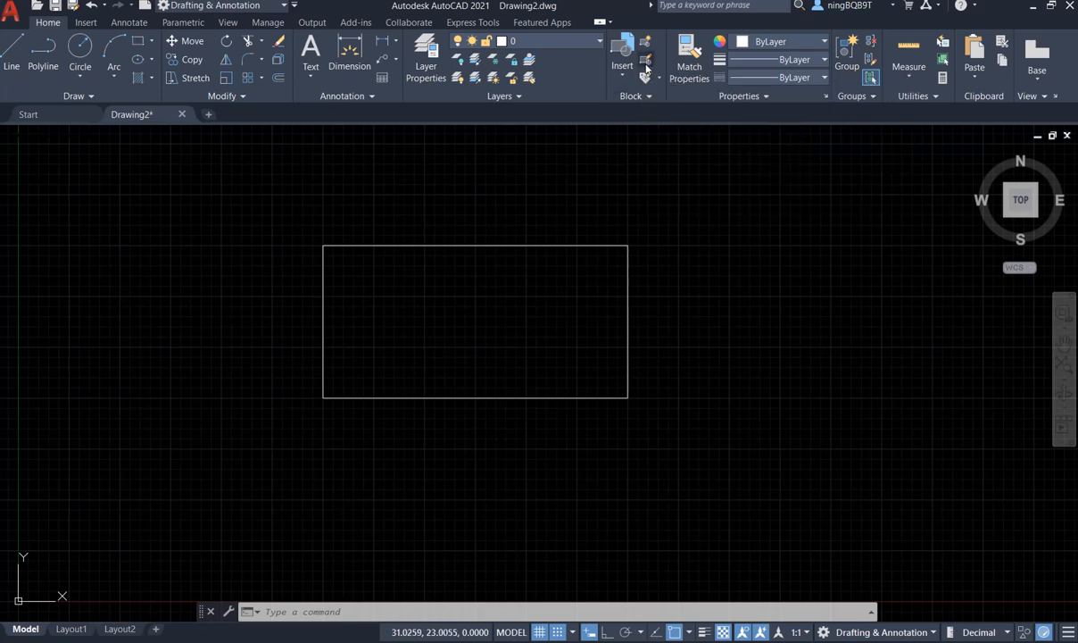
# Open the Rect block in the Block Editor via the Edit Block Definition dialog
pyautogui.click(646, 60)
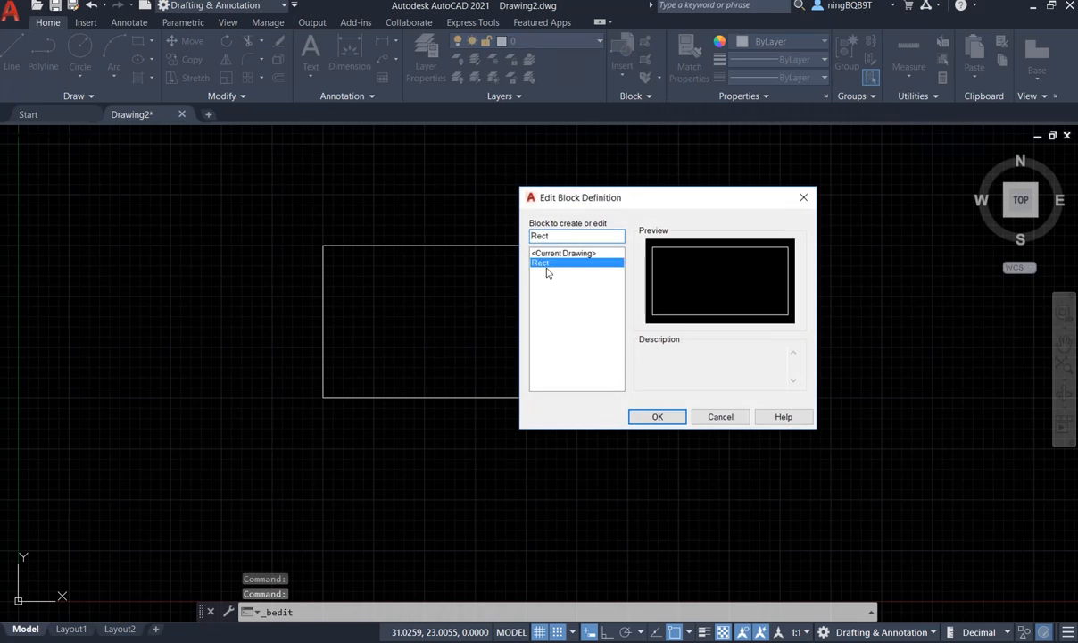
pyautogui.moveTo(548, 271)
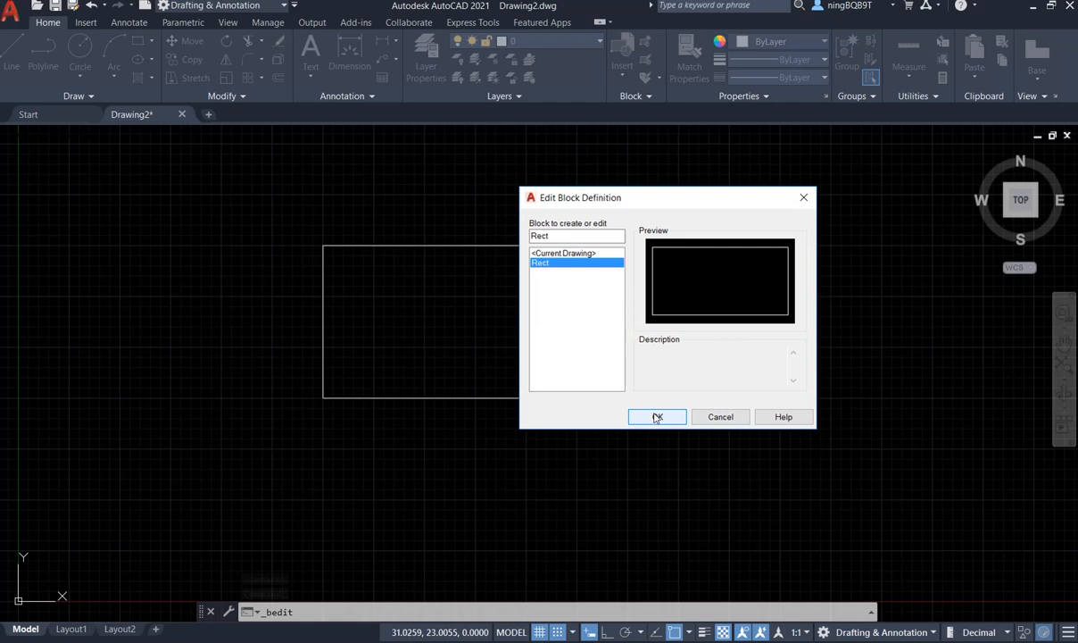
pyautogui.moveTo(657, 421)
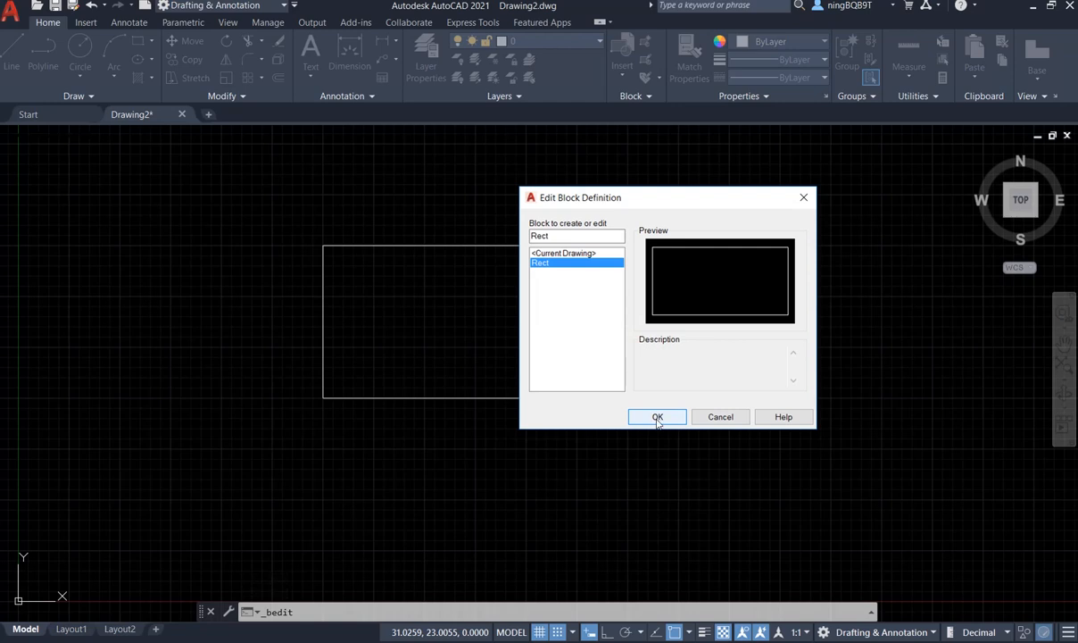
pyautogui.click(657, 418)
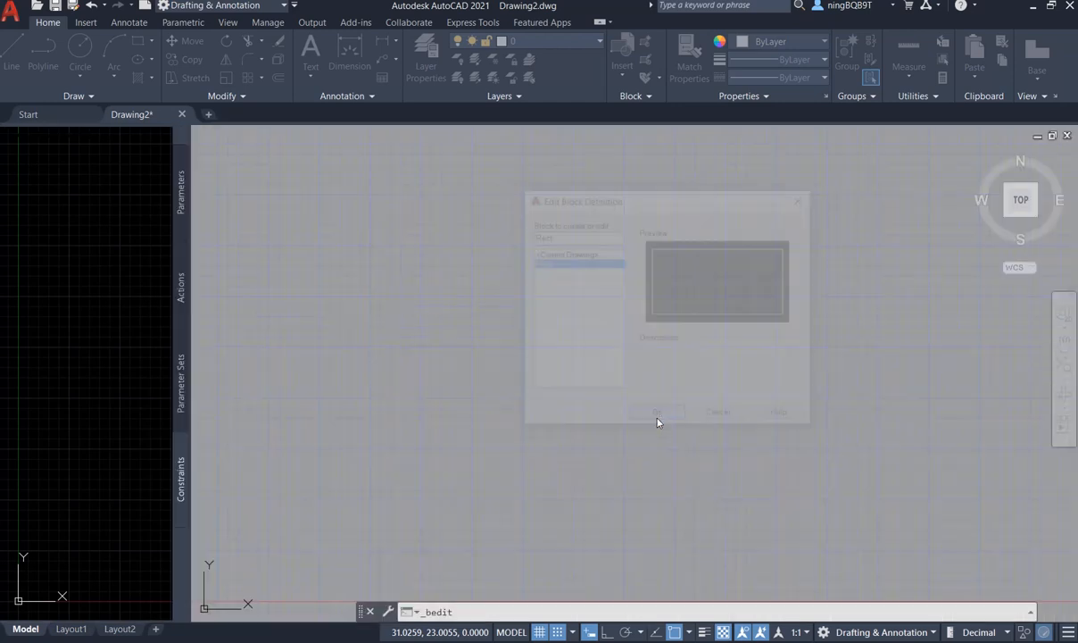
pyautogui.click(657, 411)
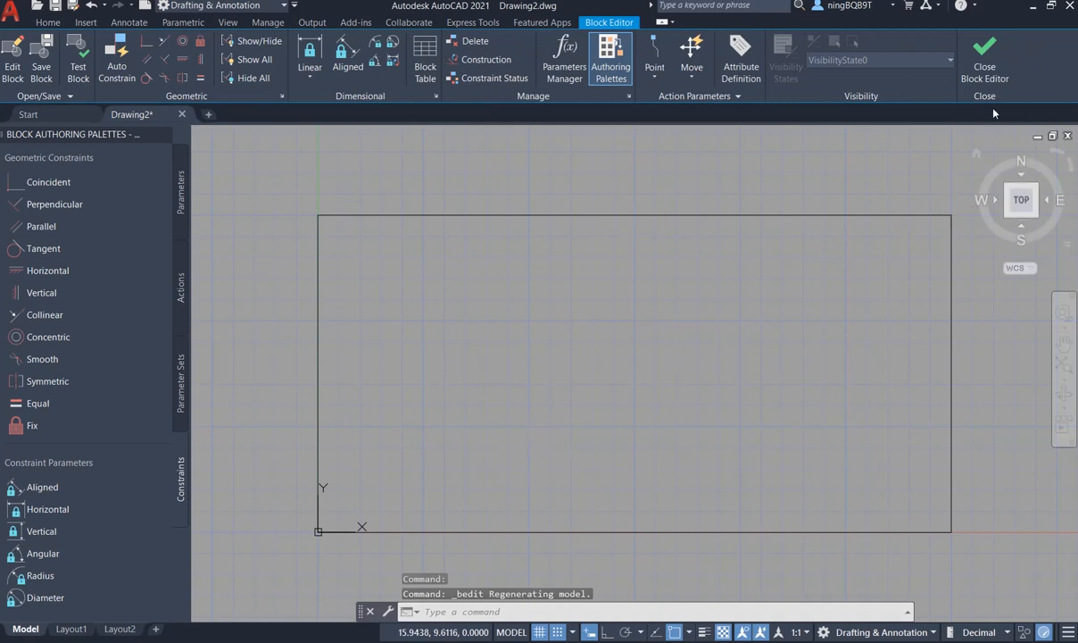
pyautogui.moveTo(571, 296)
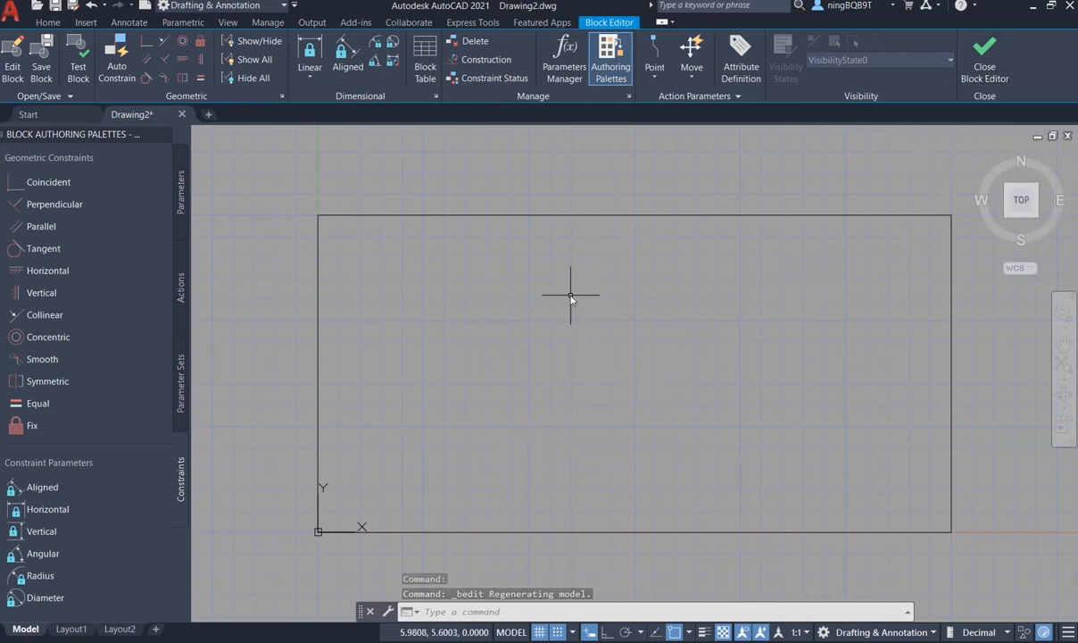
pyautogui.moveTo(86, 22)
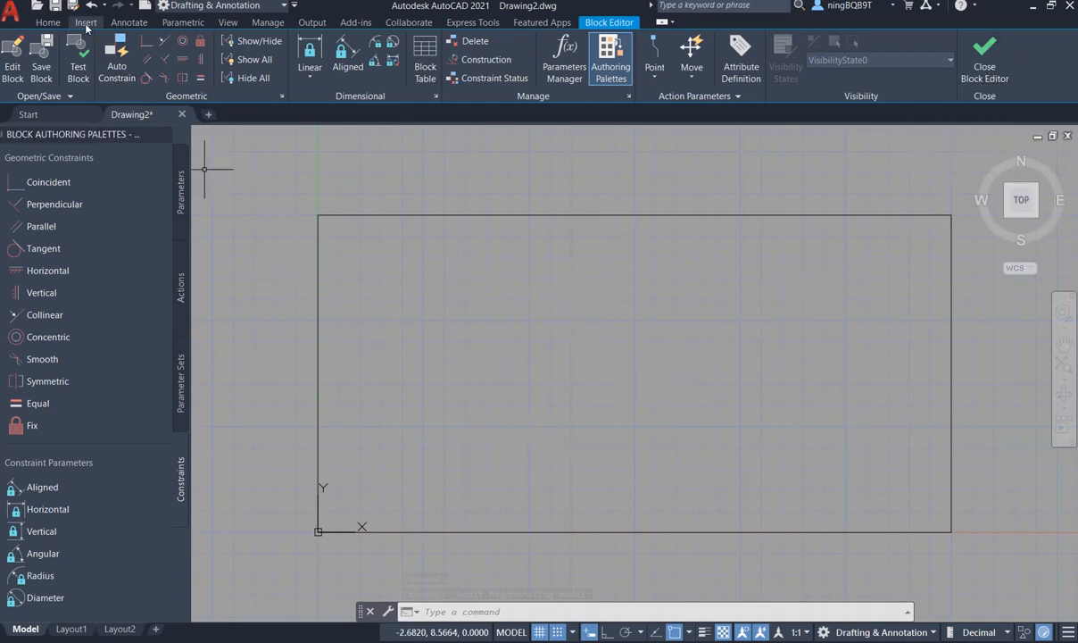
# Start a new attribute definition from the Insert ribbon inside the block editor
pyautogui.click(86, 21)
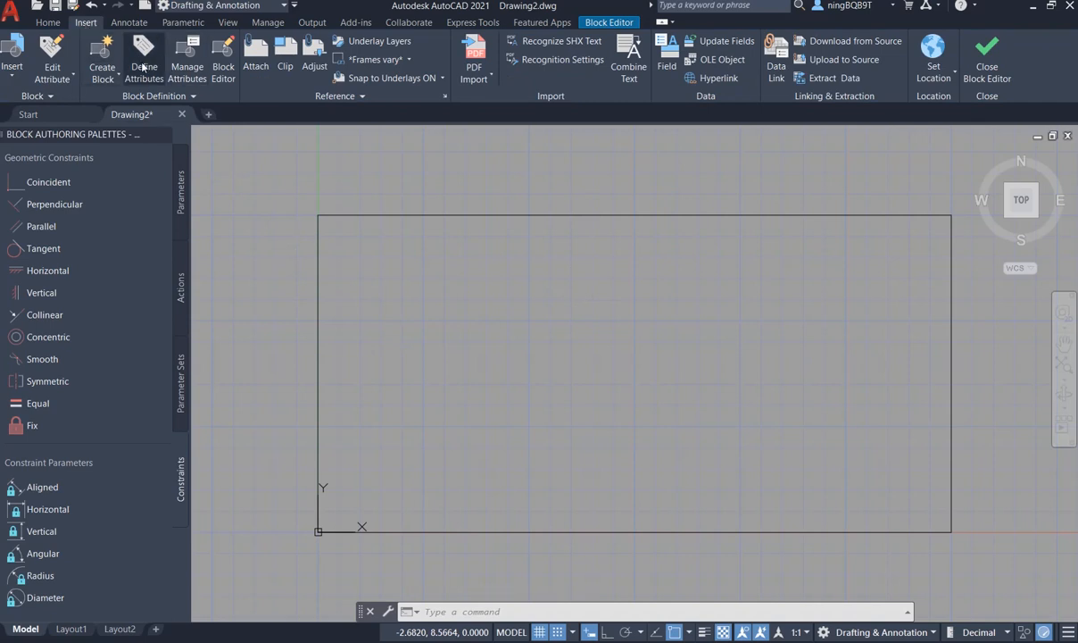
pyautogui.moveTo(143, 57)
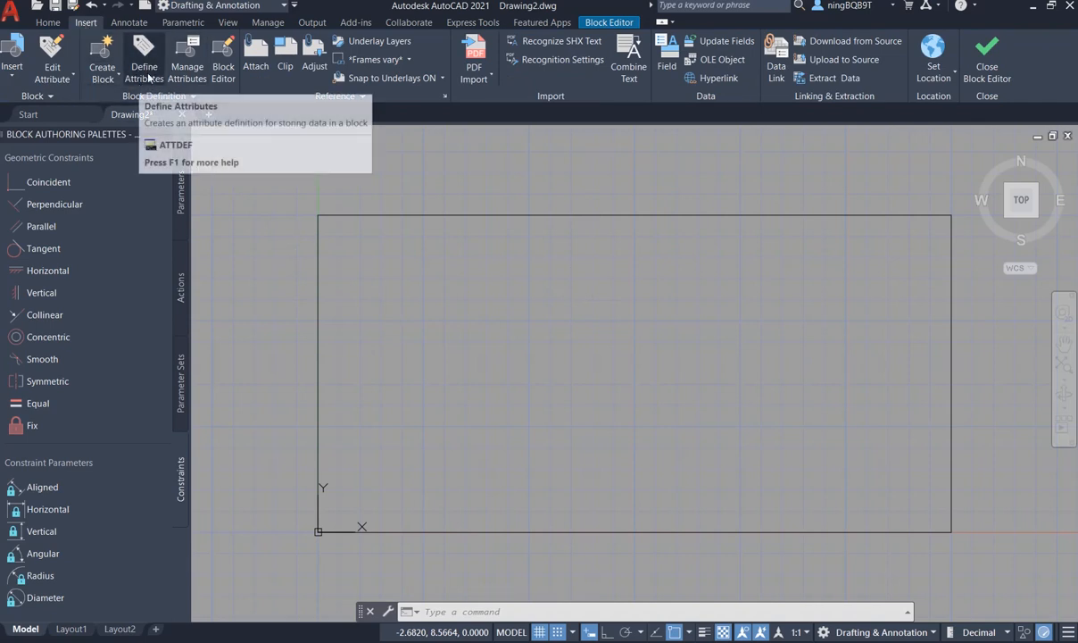
pyautogui.moveTo(143, 63)
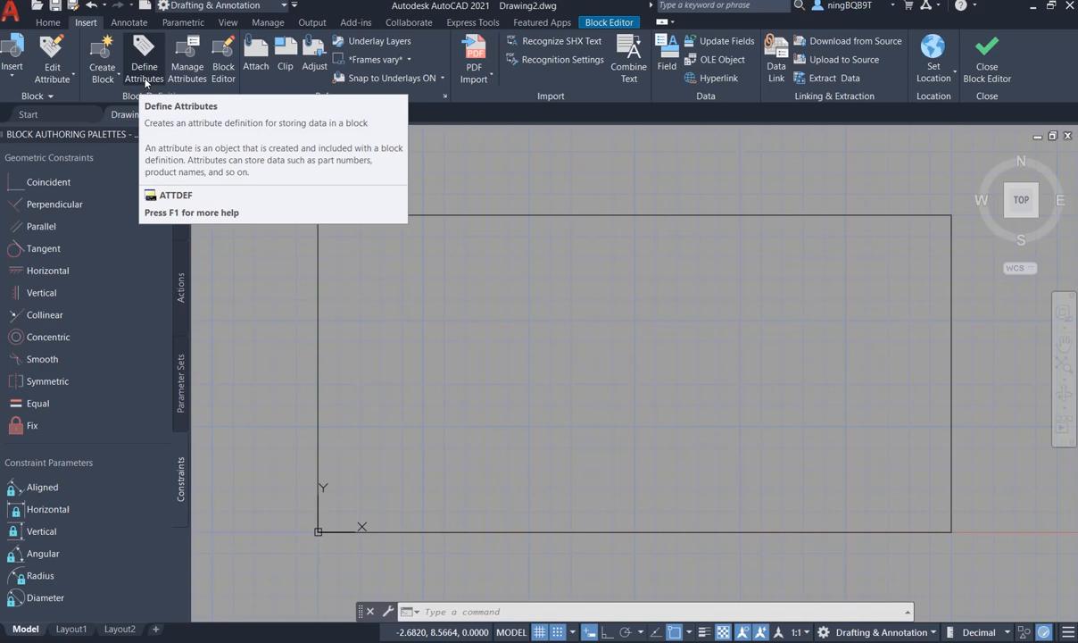
pyautogui.moveTo(147, 82)
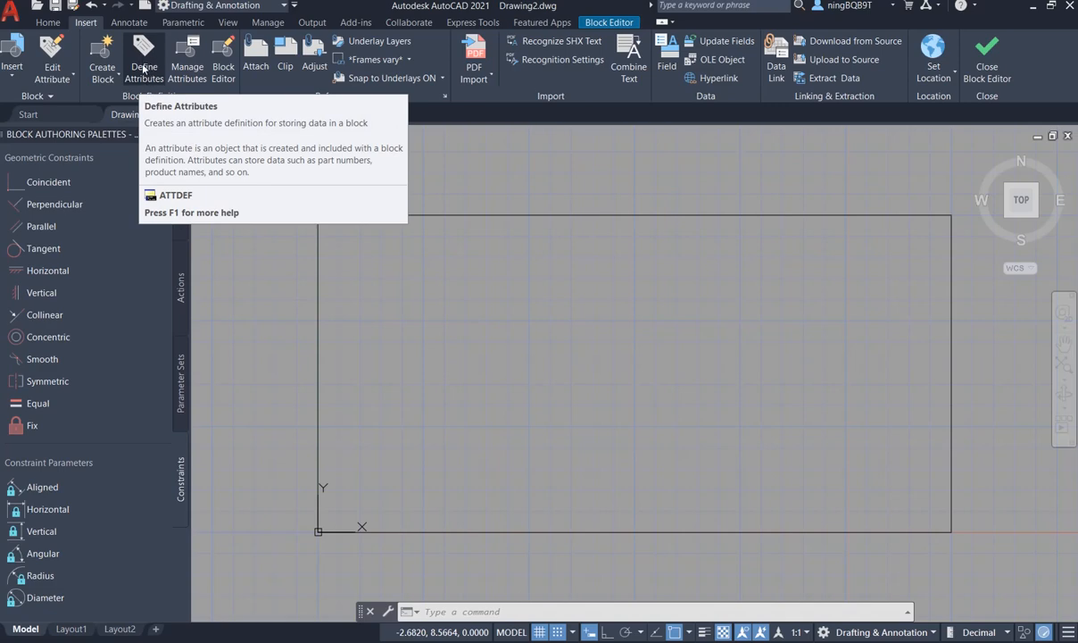
pyautogui.click(143, 57)
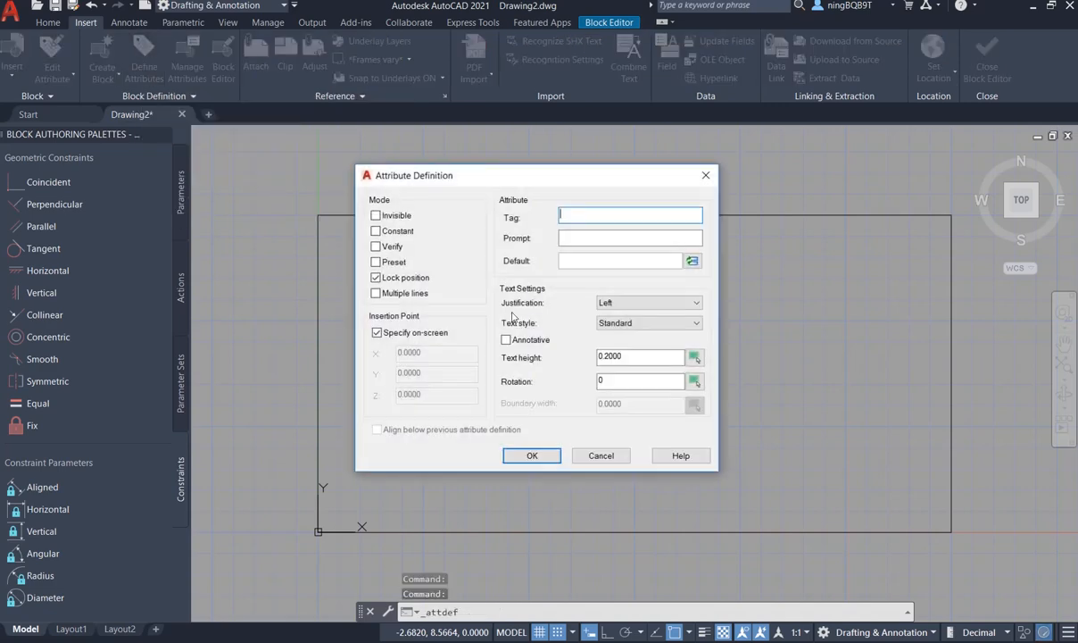
pyautogui.moveTo(587, 221)
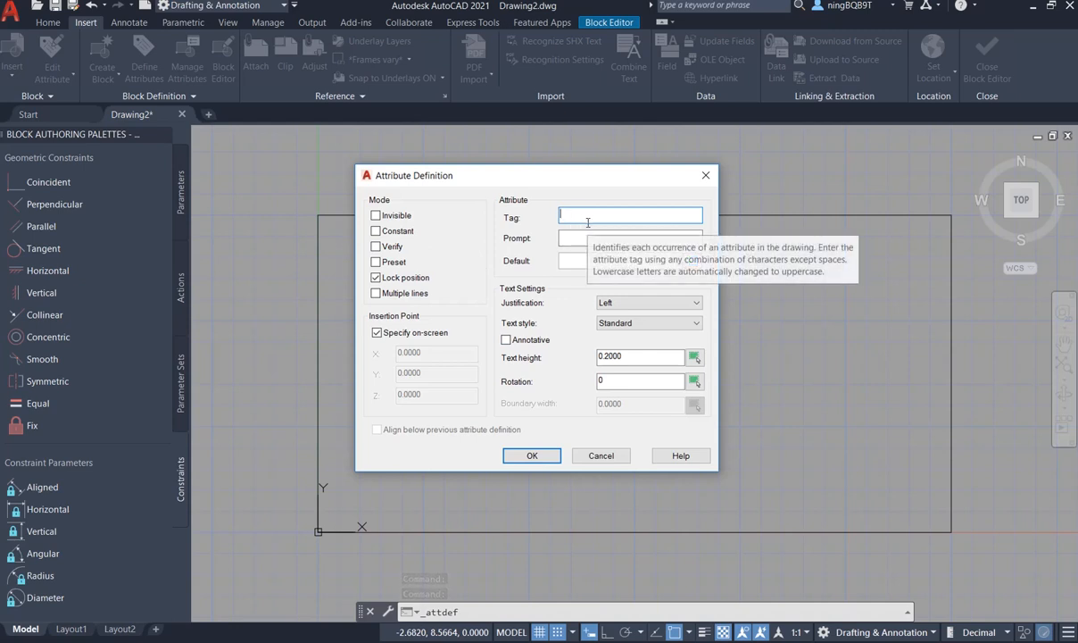
# Define attribute 'width' with default 1m and place it beside the rectangle's left side
pyautogui.write('width')
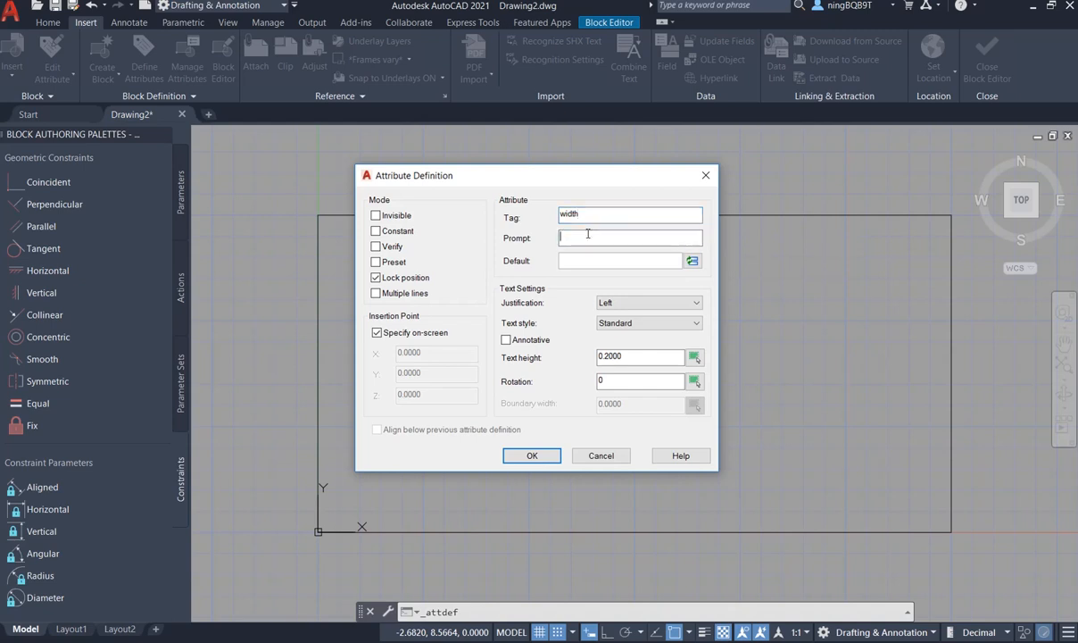
pyautogui.write('width')
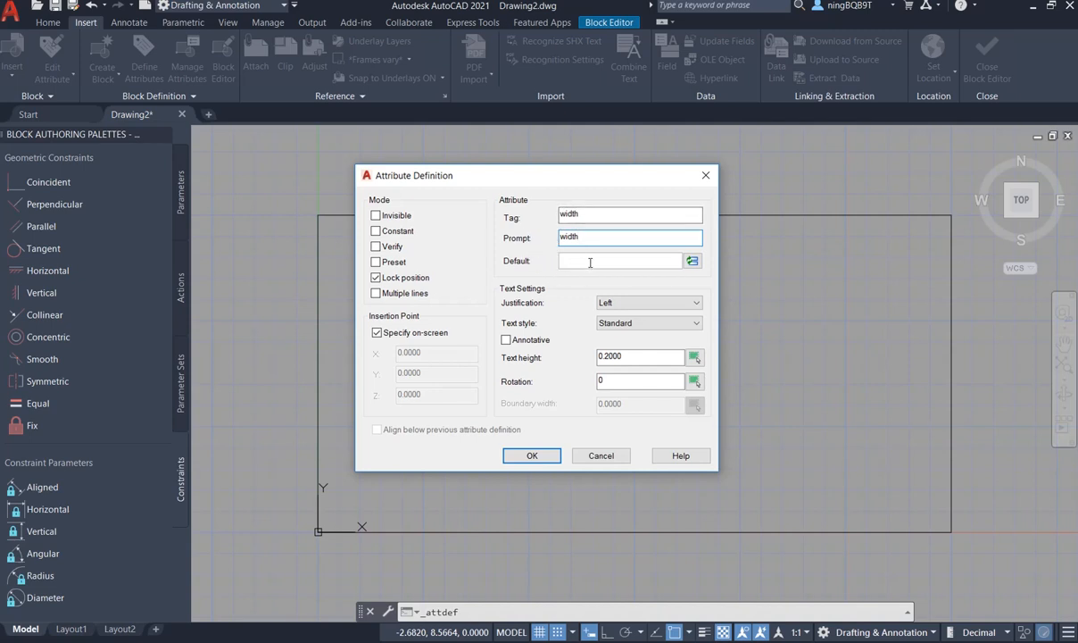
pyautogui.moveTo(592, 260)
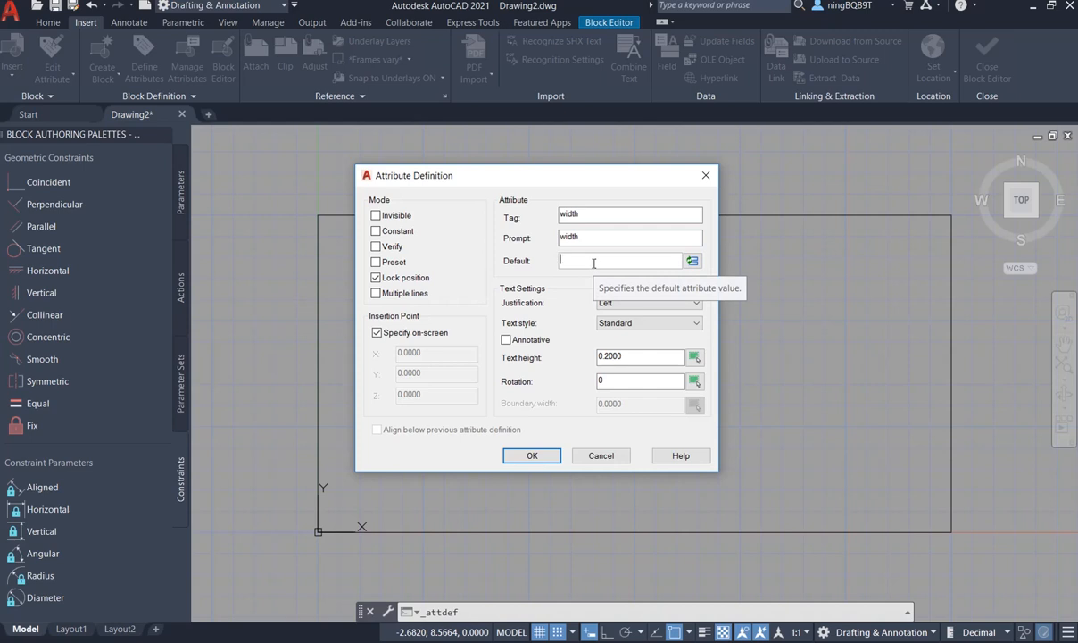
pyautogui.write('1m')
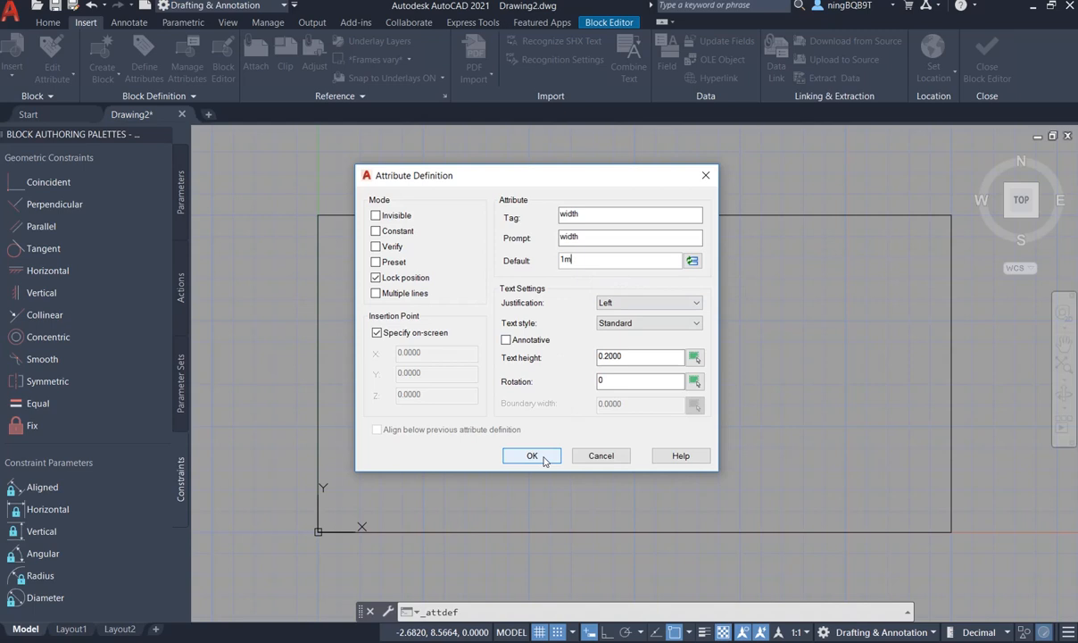
pyautogui.click(532, 455)
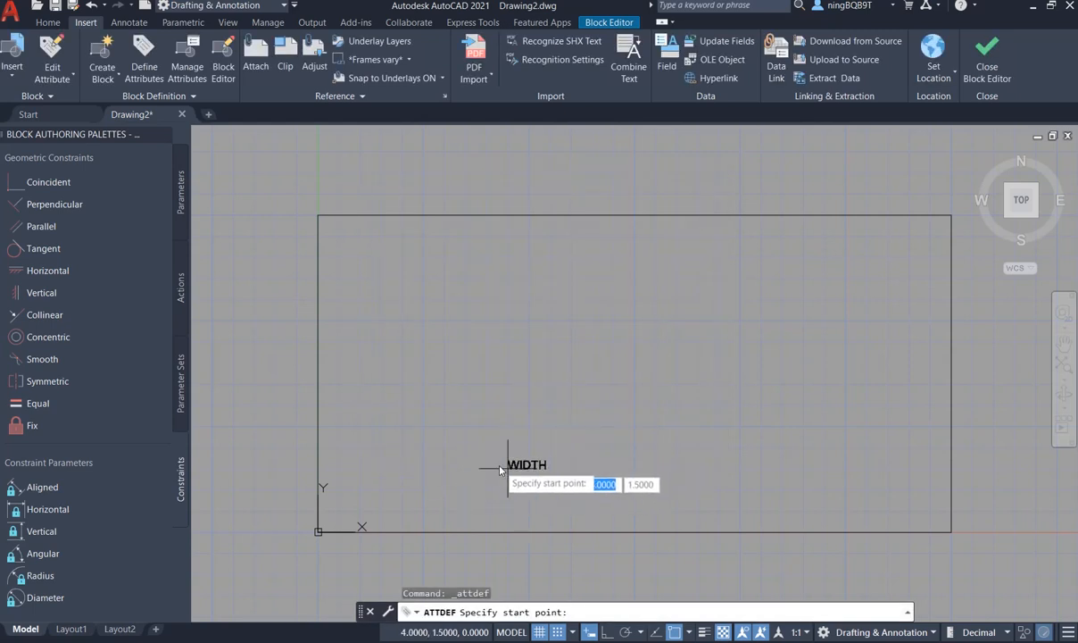
pyautogui.click(557, 420)
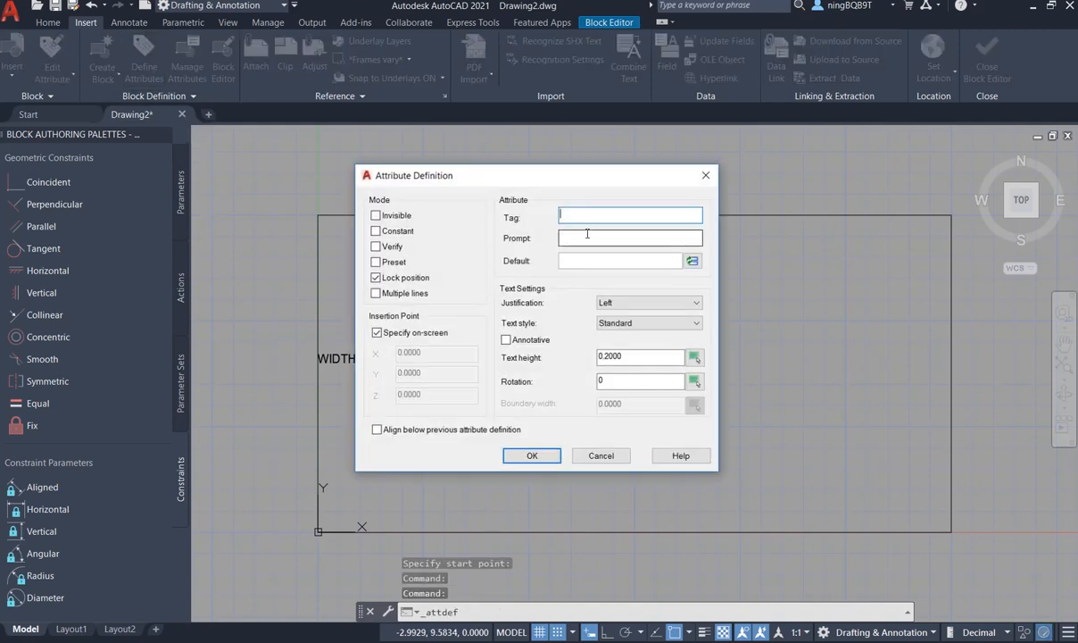
# Define attribute 'length' with default 2m placed above the rectangle's top edge
pyautogui.write('length')
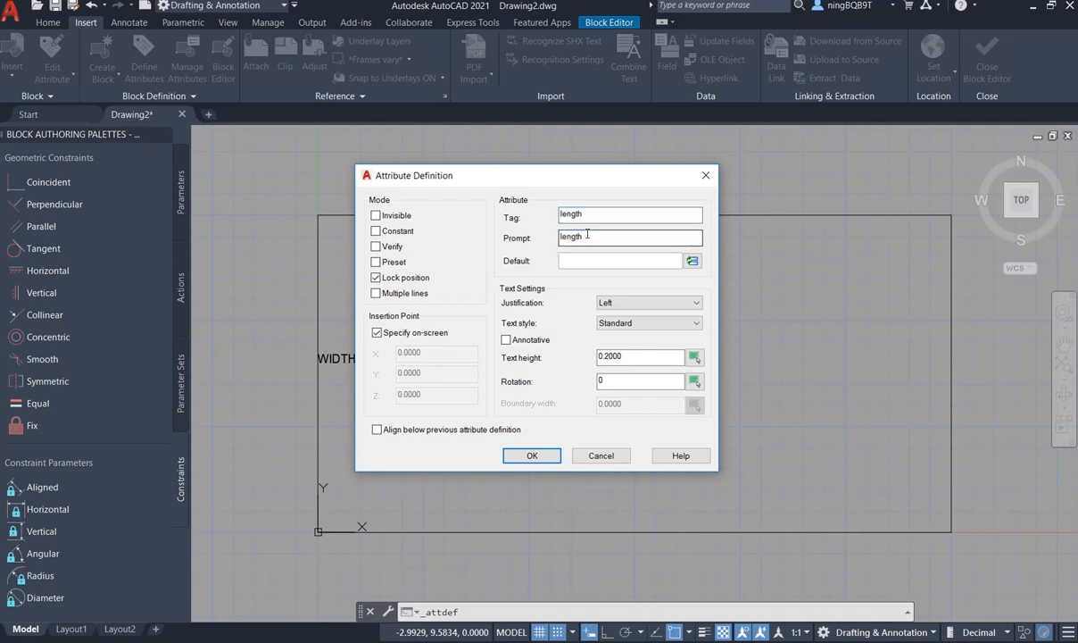
pyautogui.write('2m')
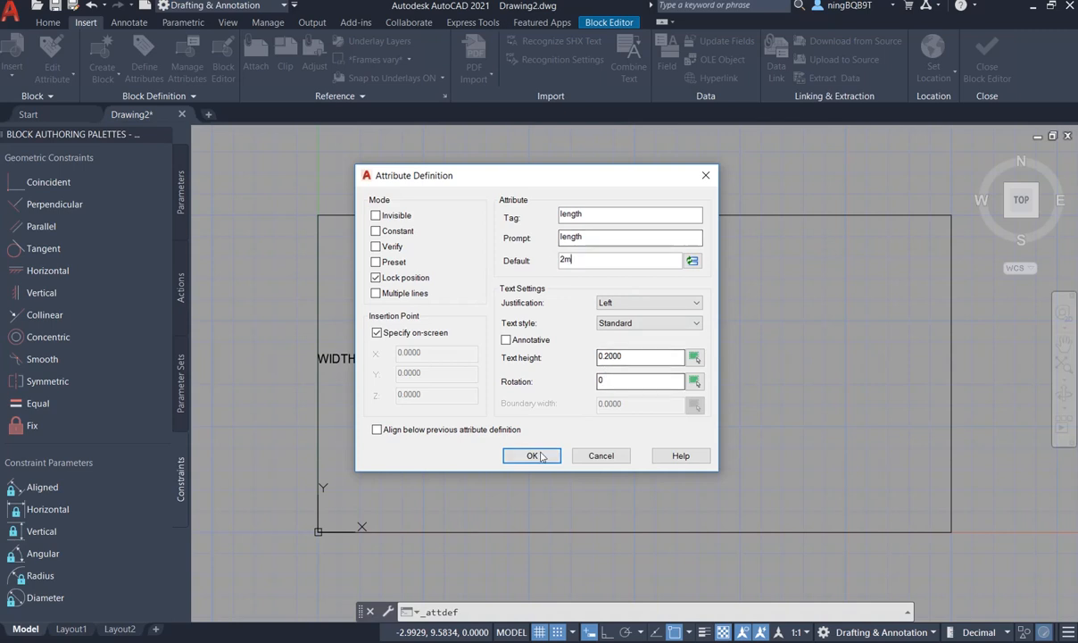
pyautogui.click(532, 455)
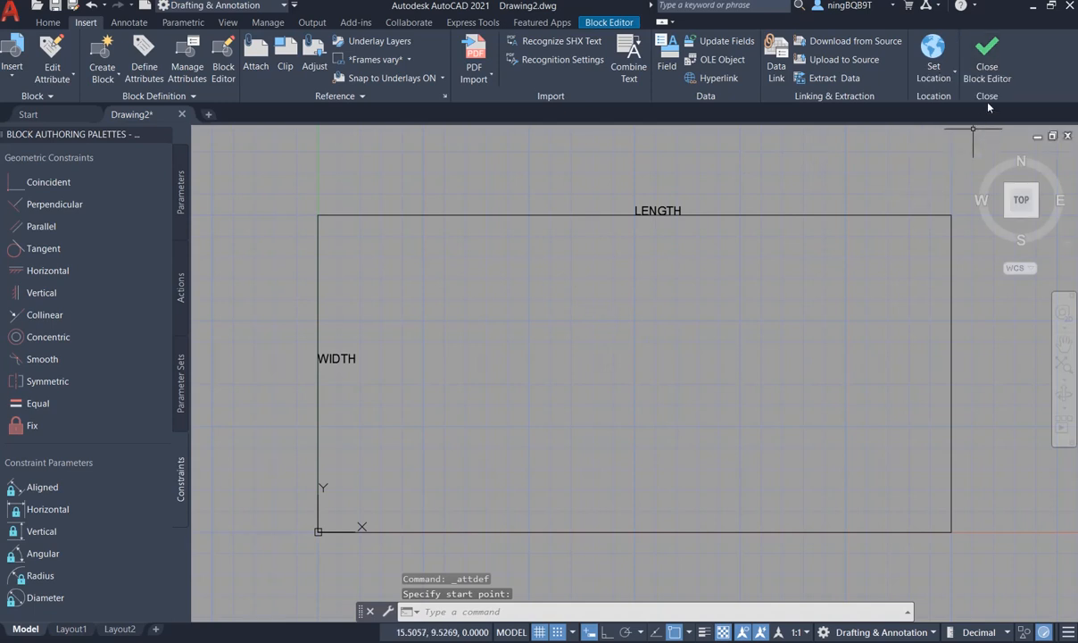
# Close the Block Editor, saving the attribute changes to Rect
pyautogui.click(987, 50)
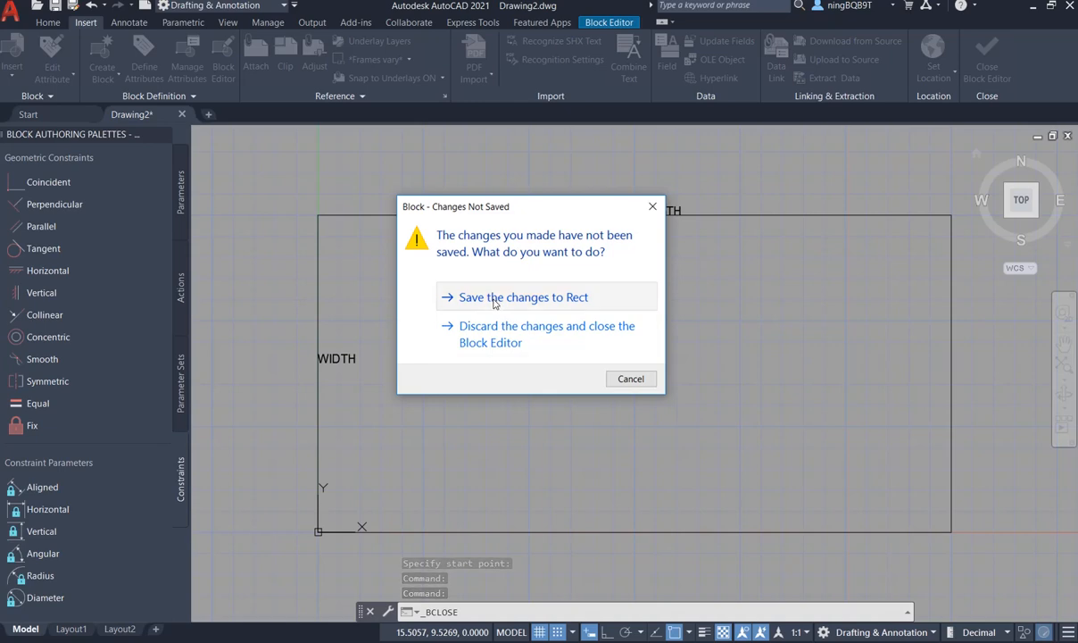
pyautogui.click(546, 334)
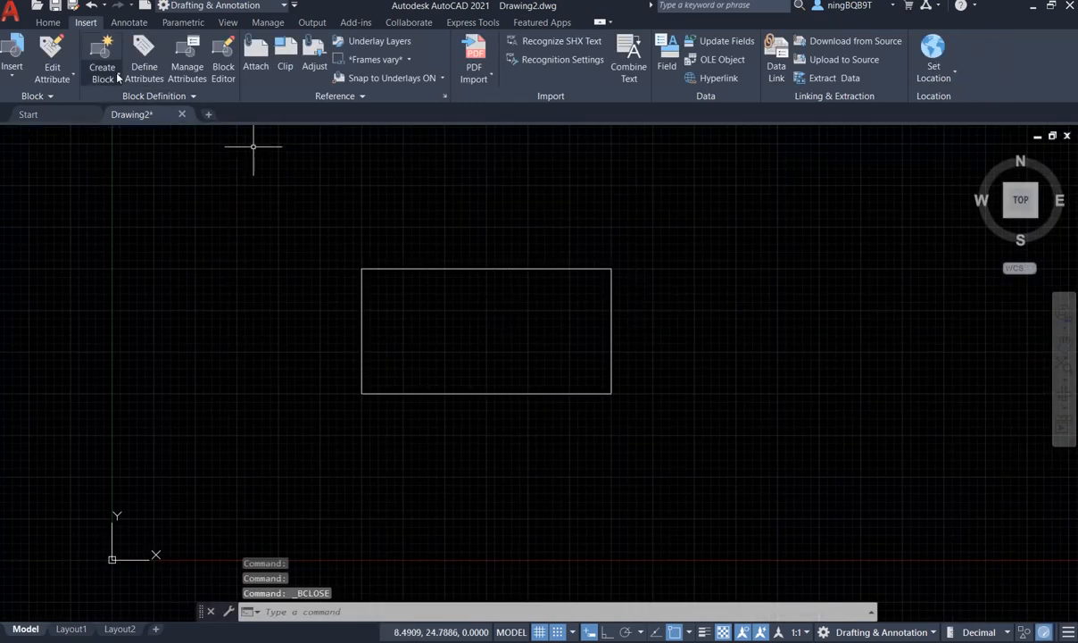
# Choose the Rect block from the Home tab's Insert gallery to begin placing it
pyautogui.click(48, 22)
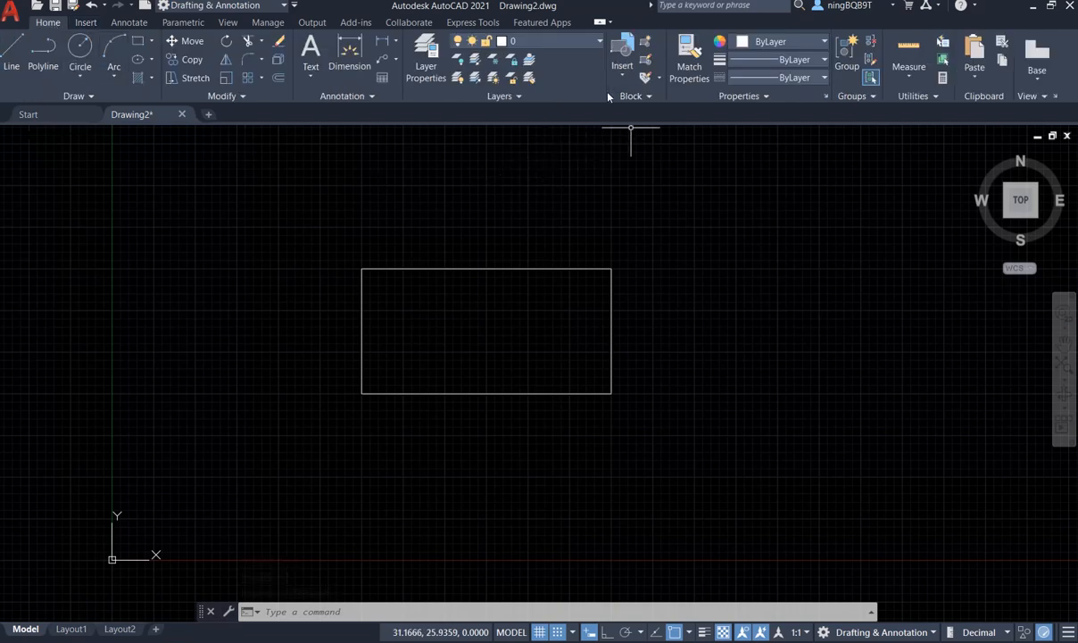
pyautogui.click(621, 65)
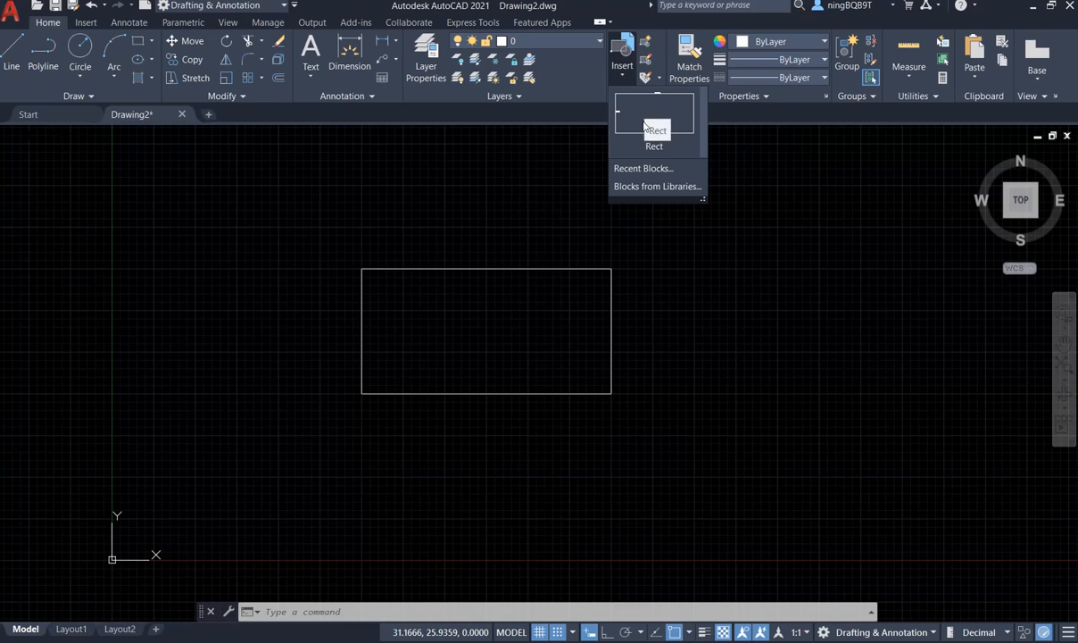
pyautogui.click(654, 128)
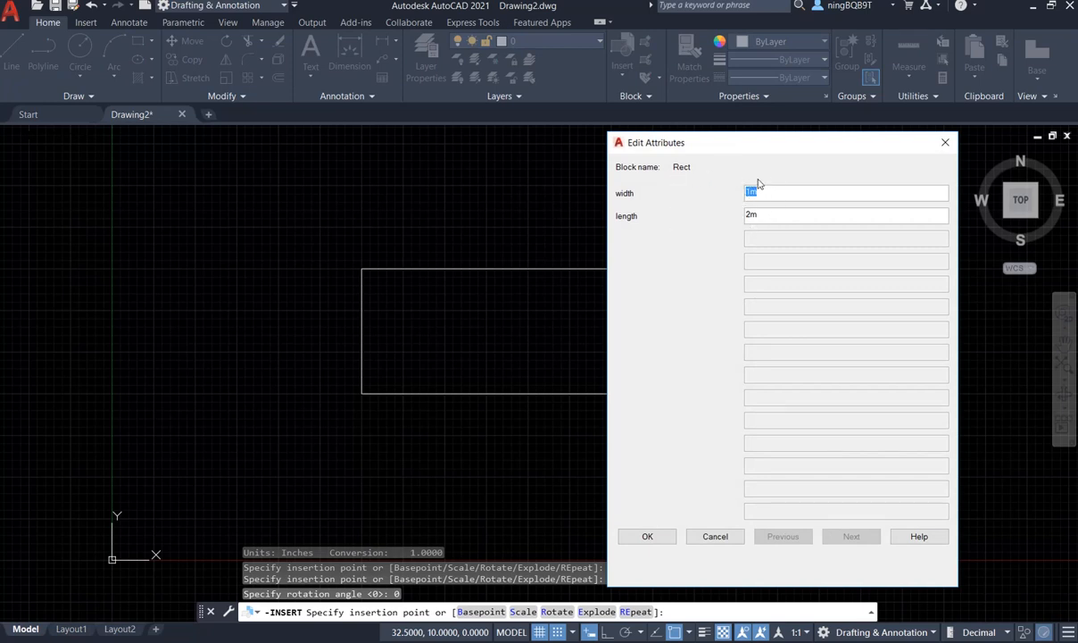
pyautogui.moveTo(653, 227)
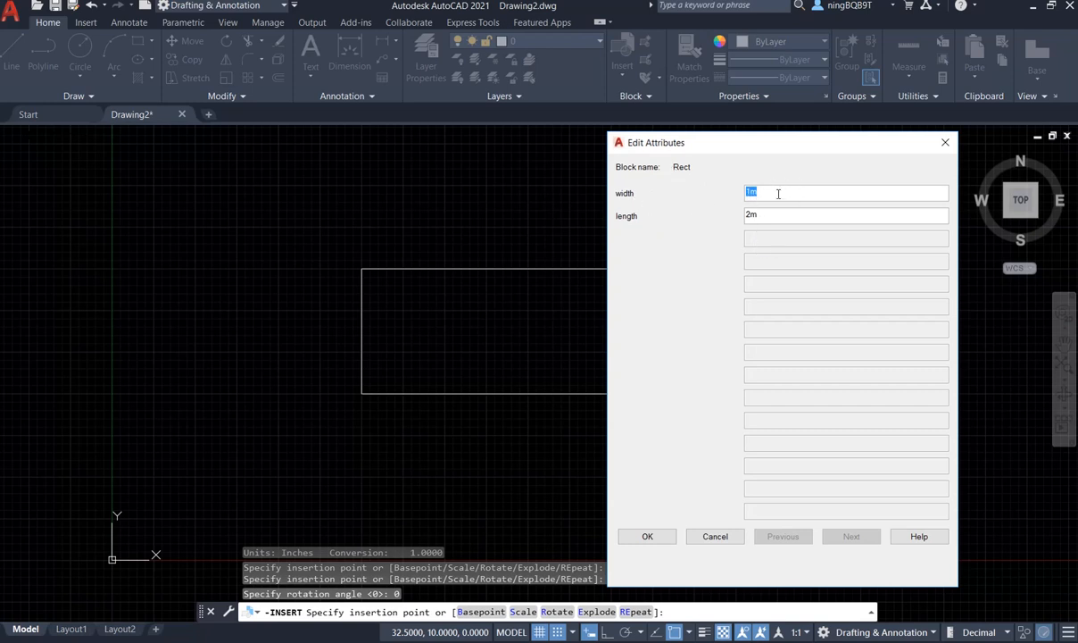
pyautogui.moveTo(764, 205)
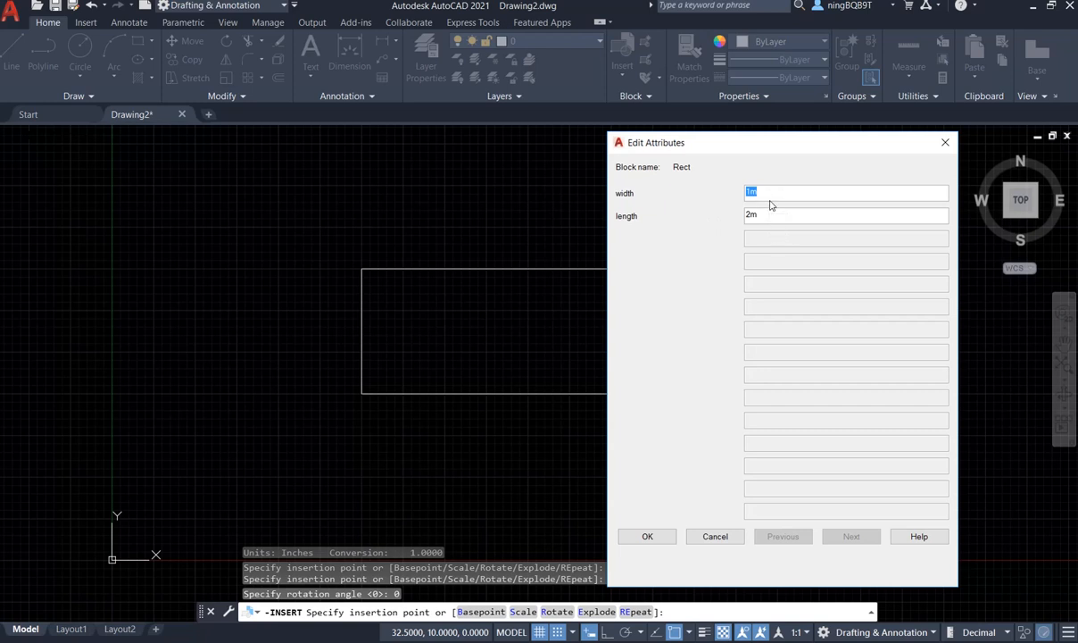
pyautogui.moveTo(775, 211)
pyautogui.write('2')
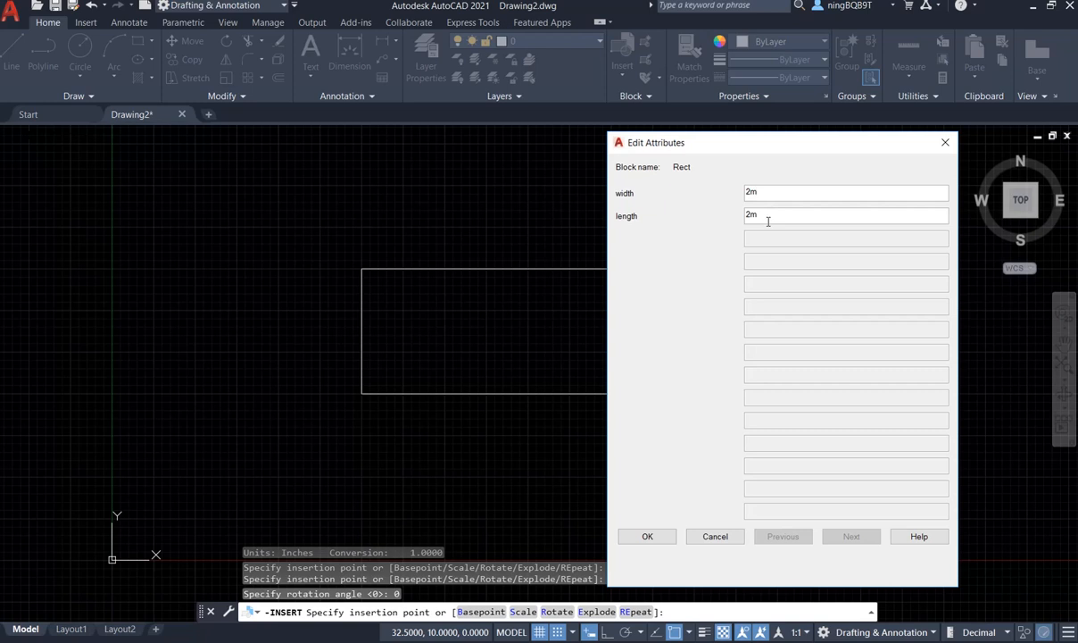
# Enter width 2m and length 4m in the Edit Attributes dialog and accept
pyautogui.write('4')
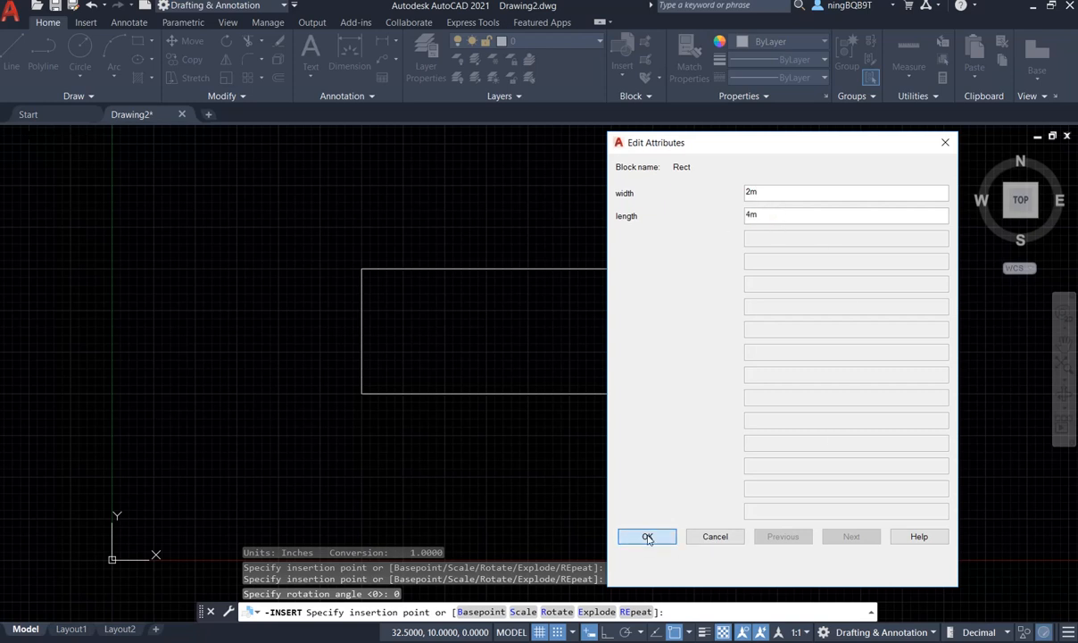
pyautogui.click(646, 535)
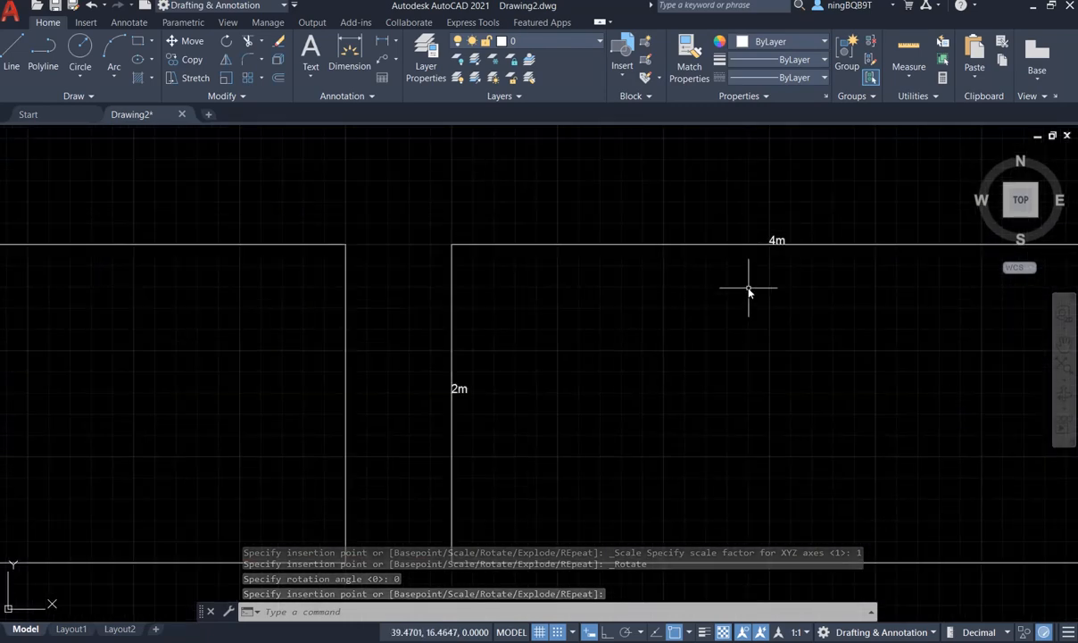
pyautogui.click(748, 289)
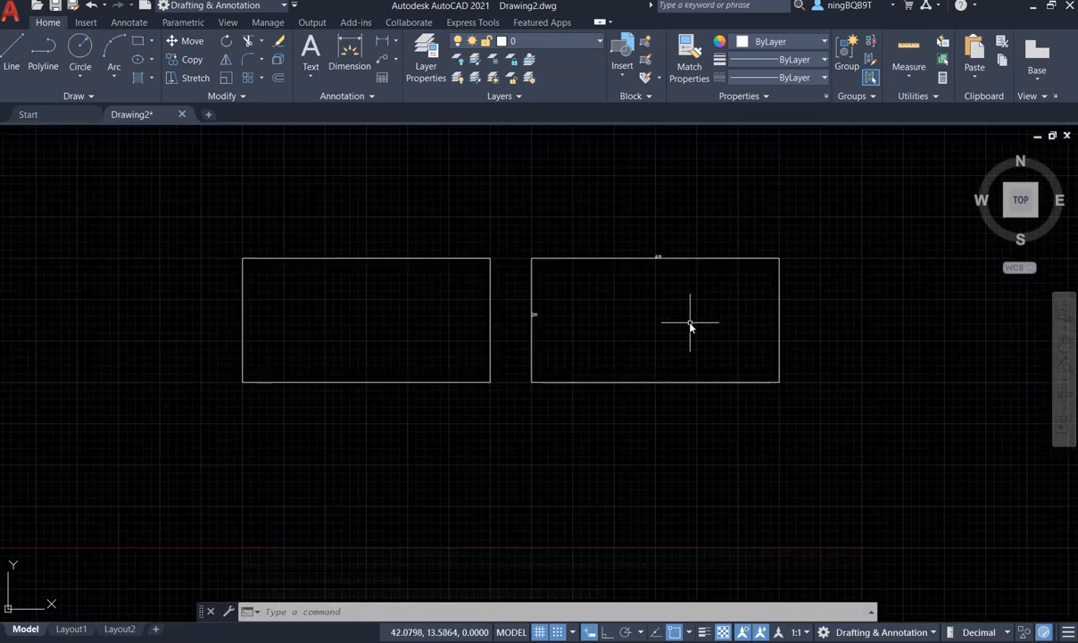
pyautogui.moveTo(736, 375)
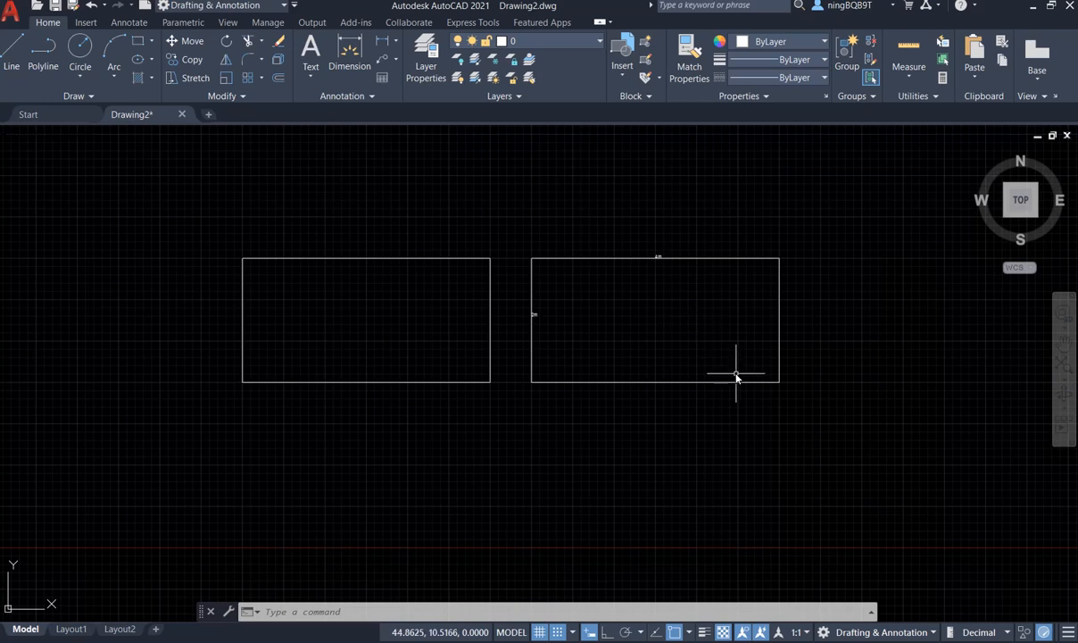